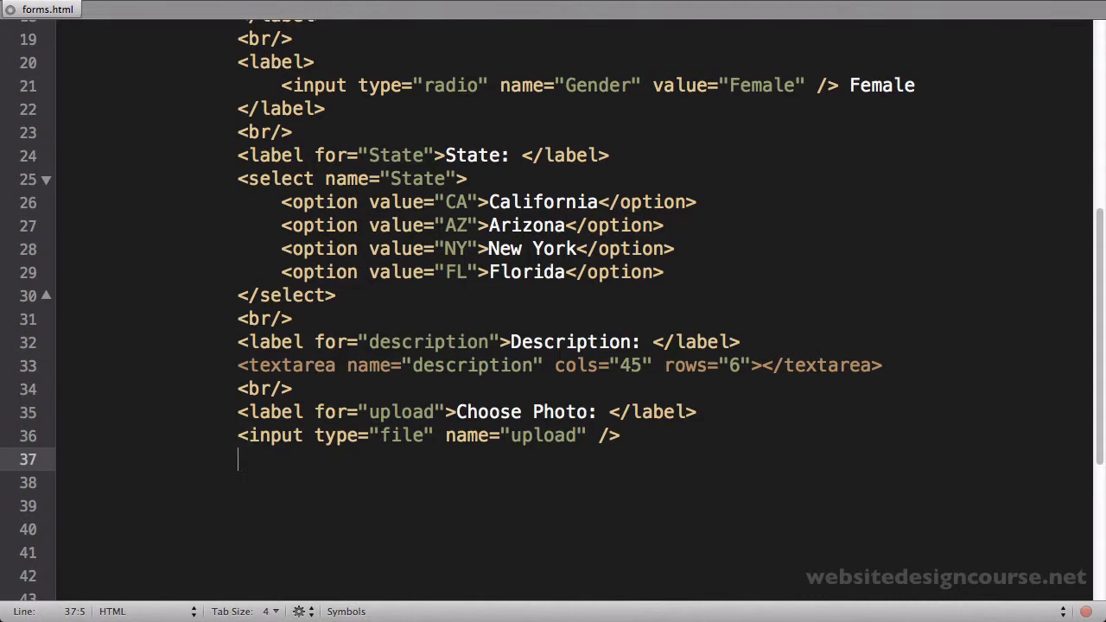
Add a <br/> after the photo upload input and start an empty <fieldset></fieldset> below it
text(<br/>)
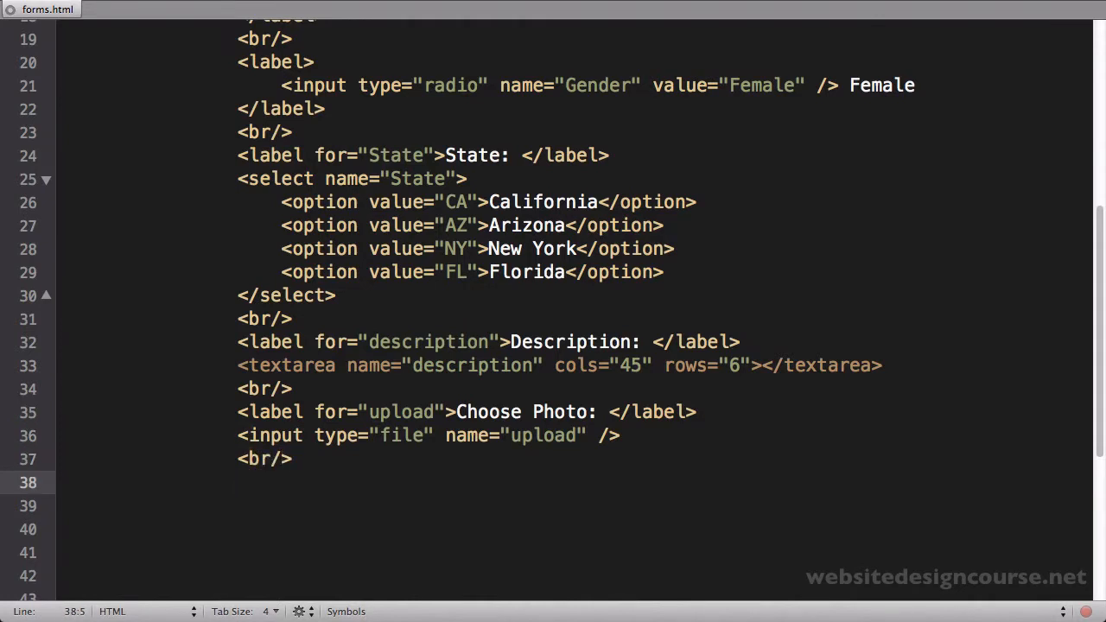
click(242, 482)
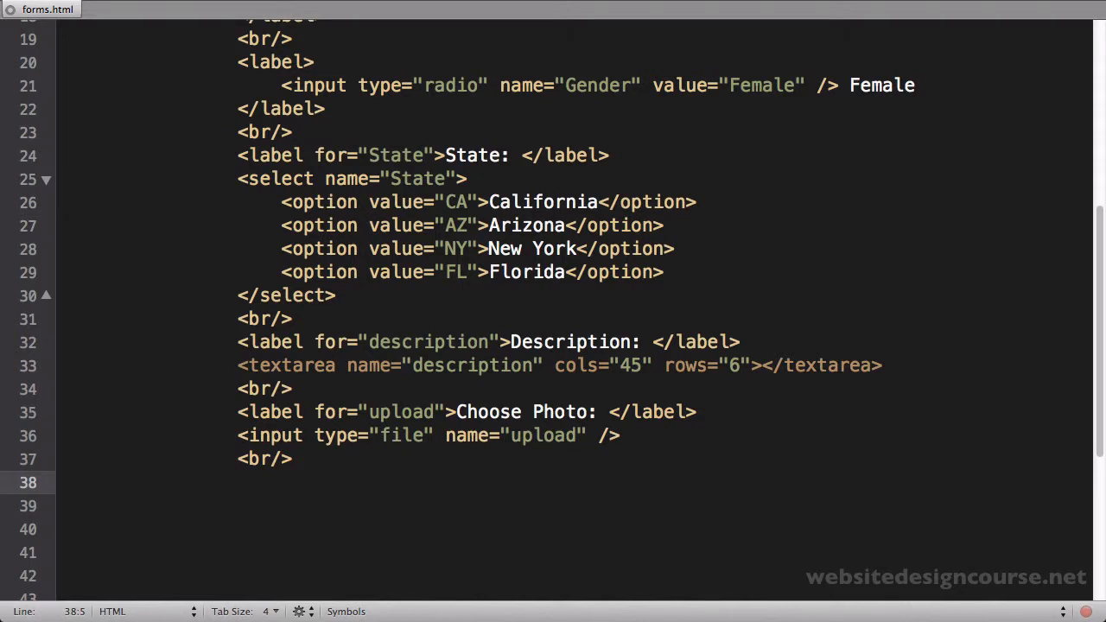
text(<fieldset>)
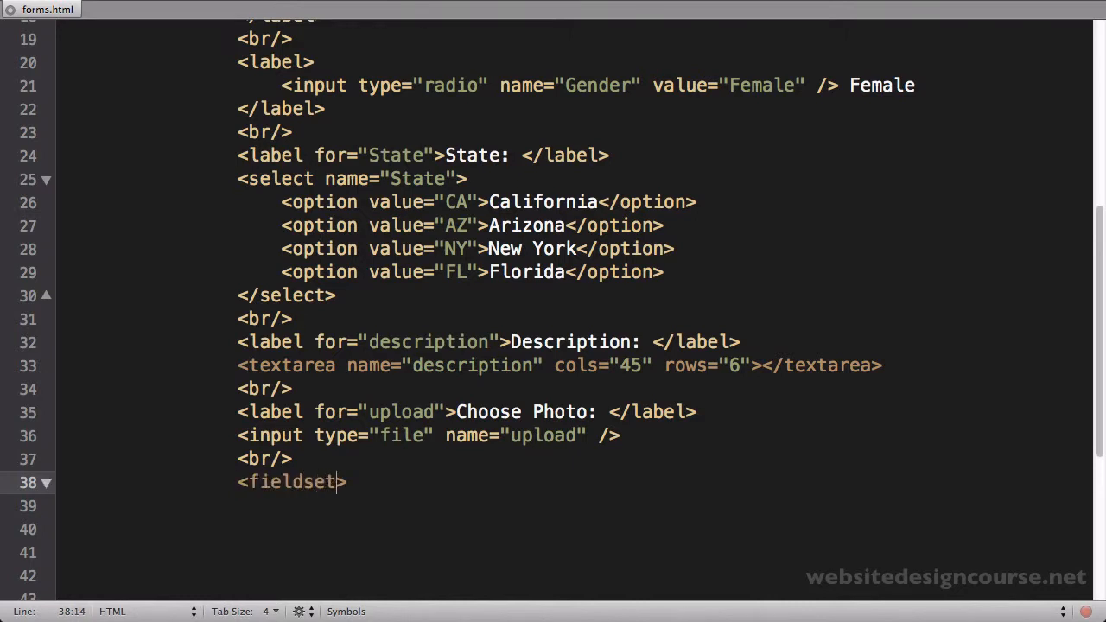
text(</fieldset>)
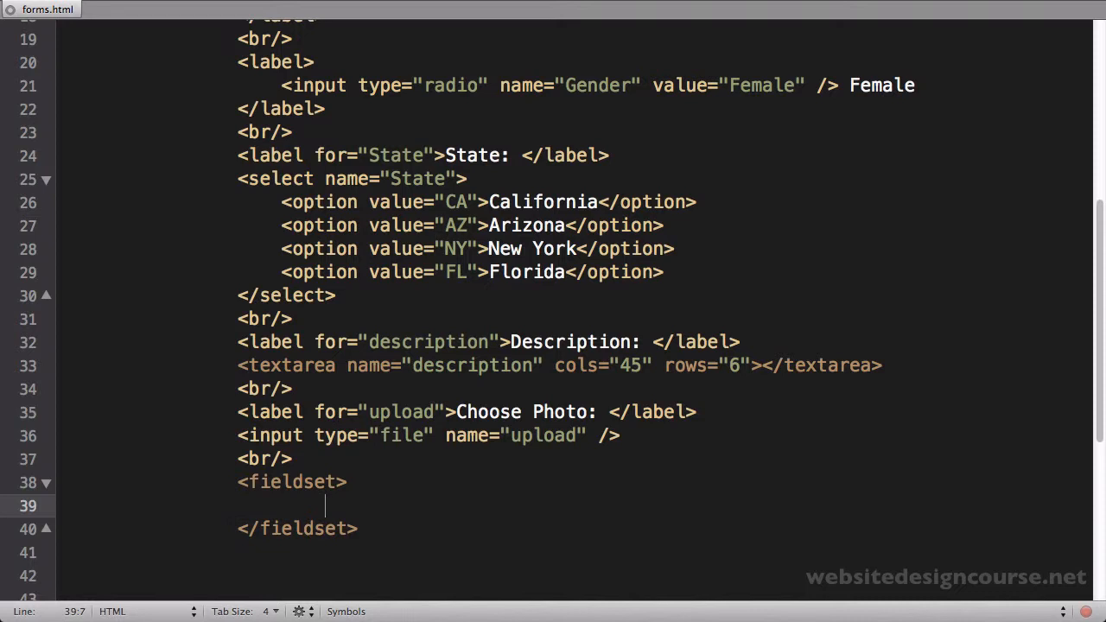
Give the new fieldset a <legend>Subscription Details</legend>, removing the stray extra break
text(<legend>)
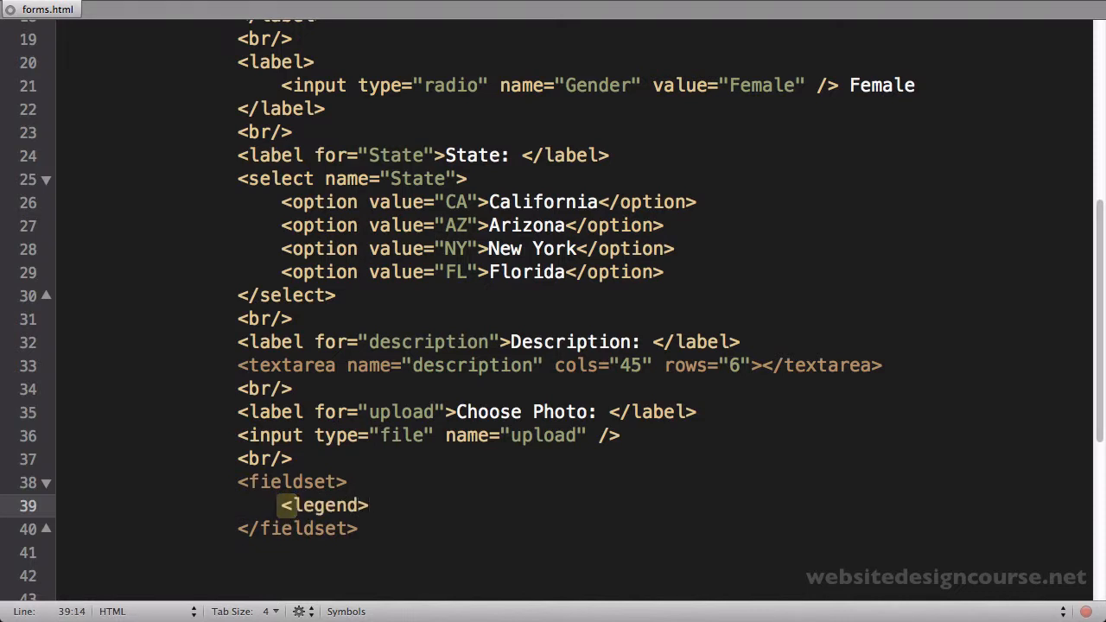
text(<legend>)
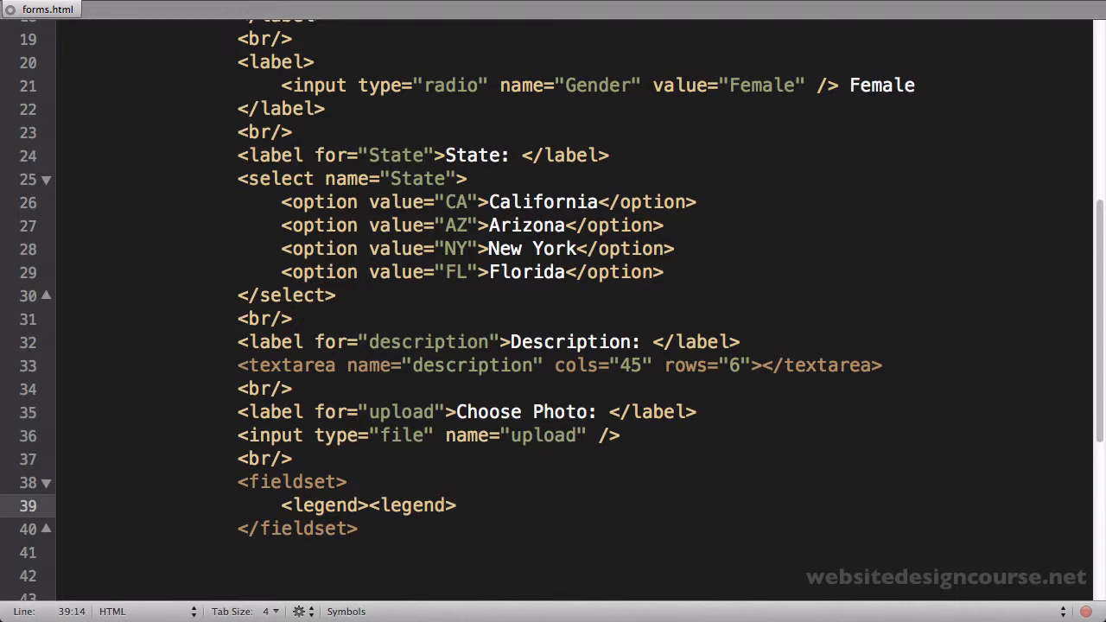
text(Subs)
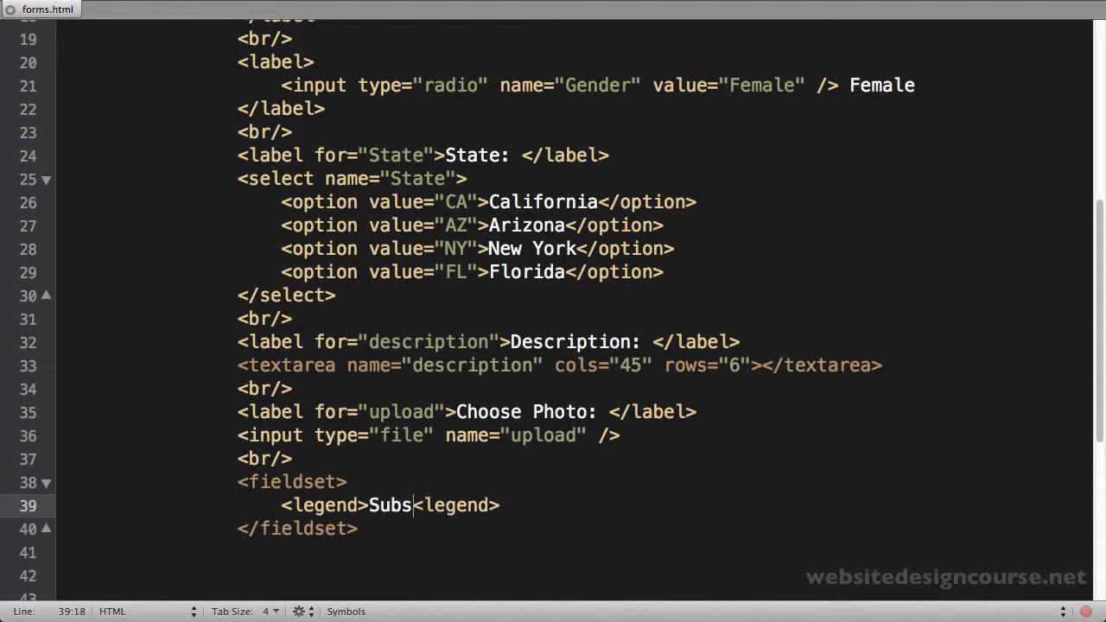
text(cription D)
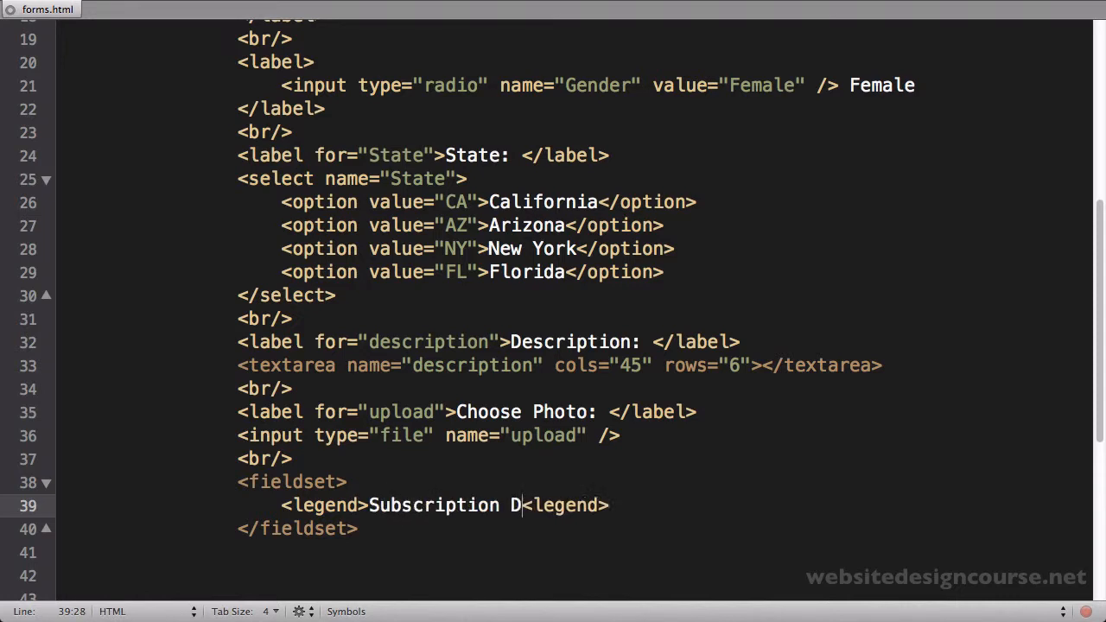
text(etails)
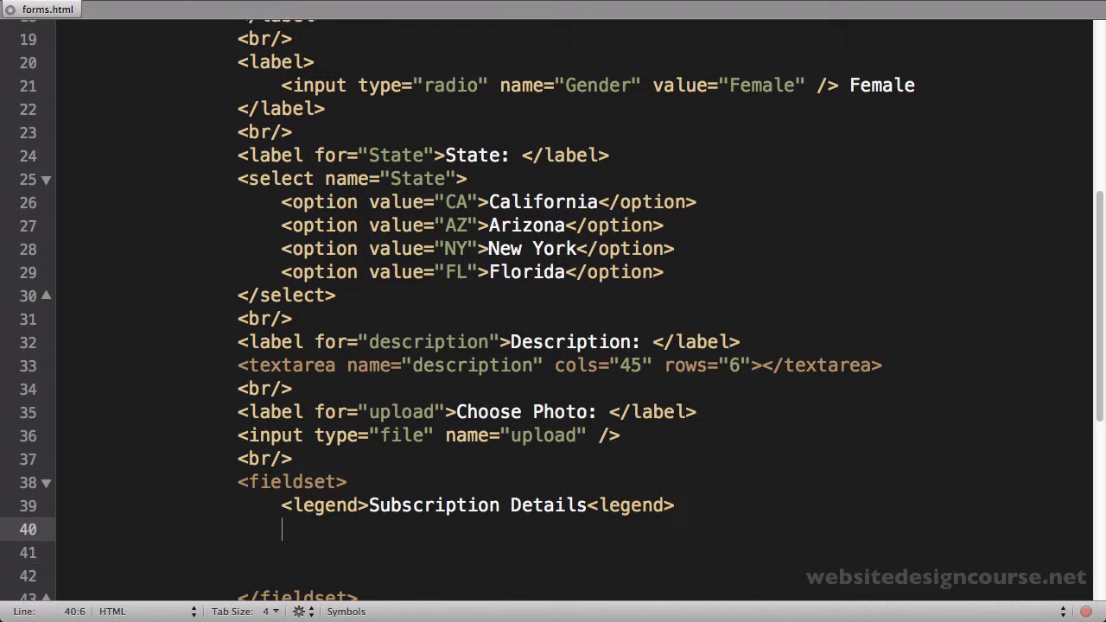
text(<br/>)
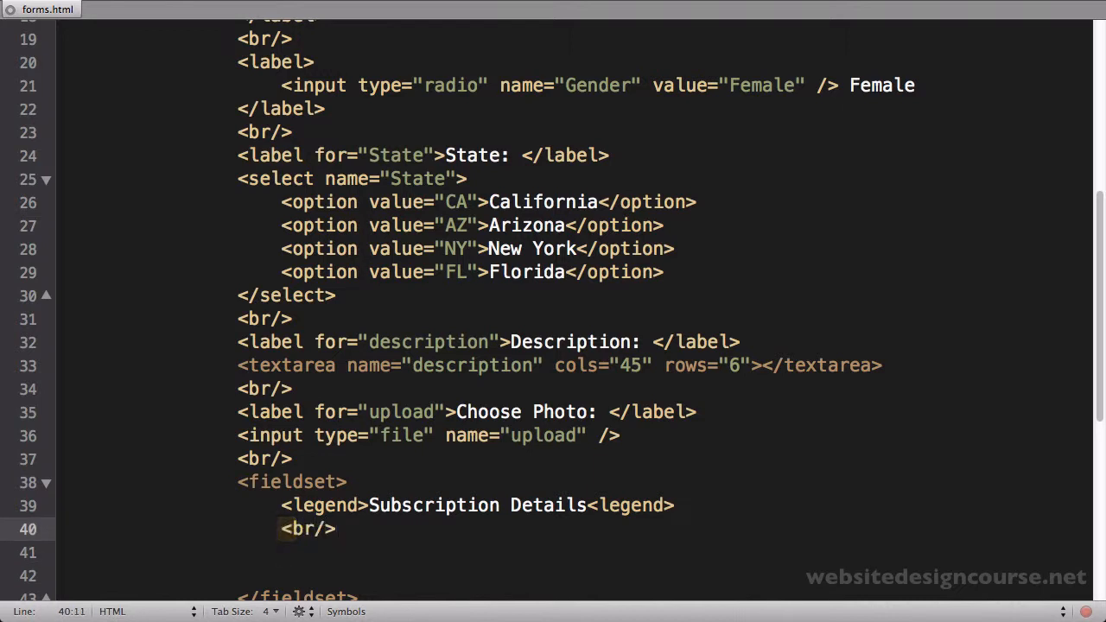
key(Backspace)
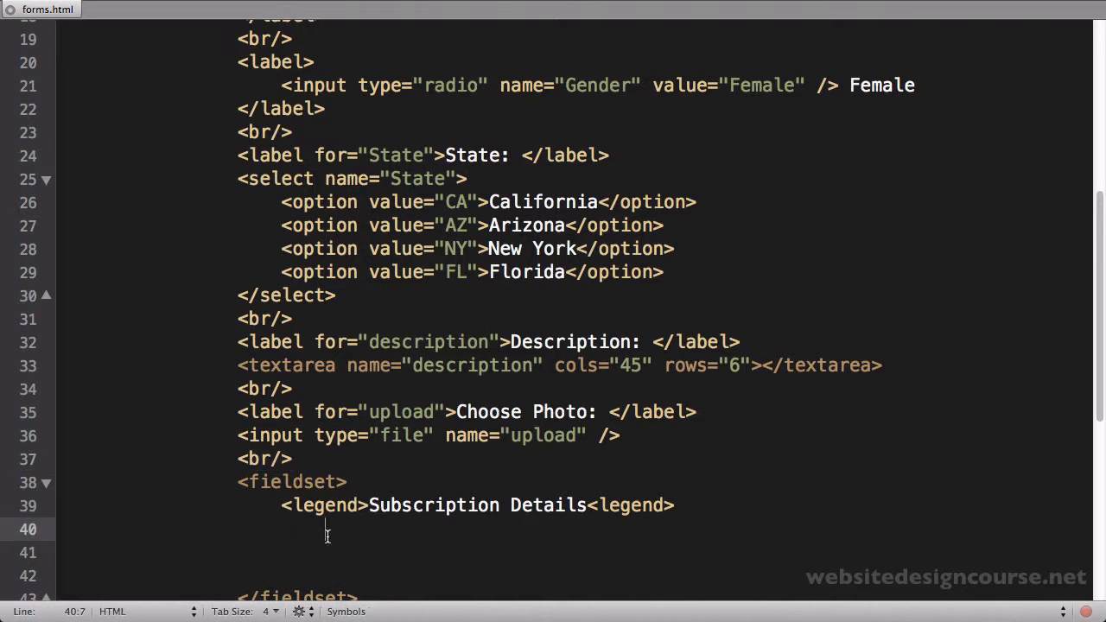
mouse_move(318, 542)
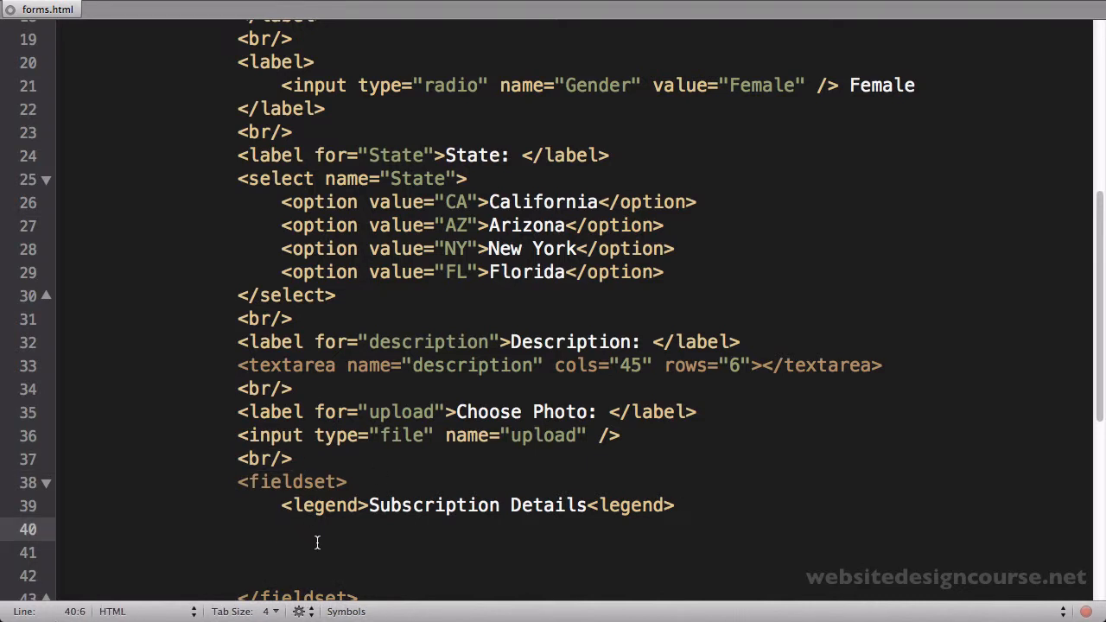
Add a checkbox input named "subscribe" inside the Subscription Details fieldset
text(<>)
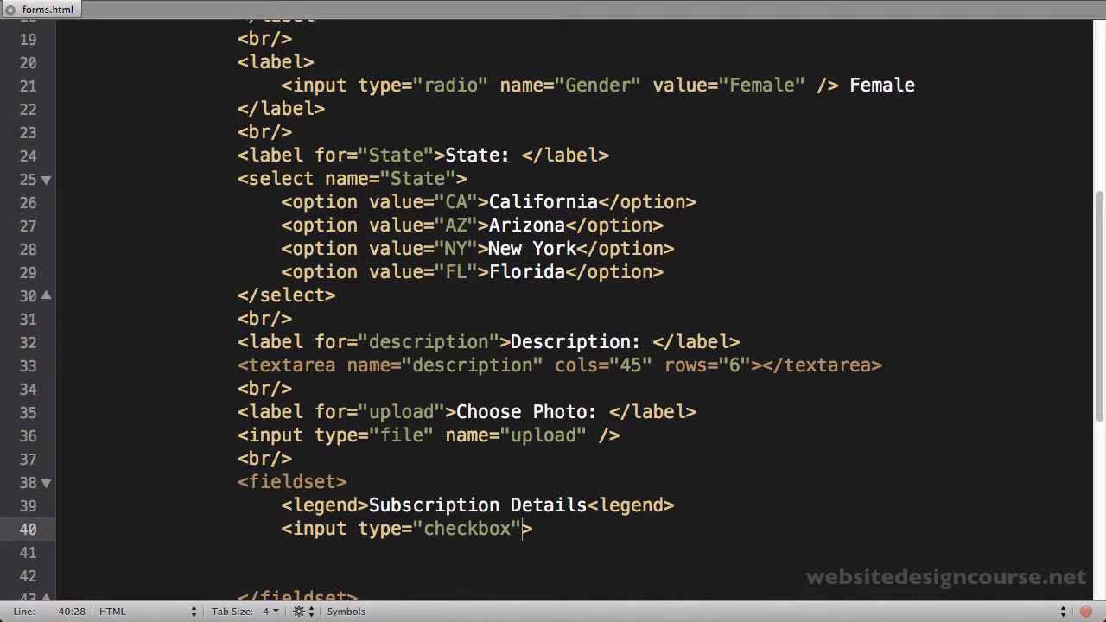
text(name=")
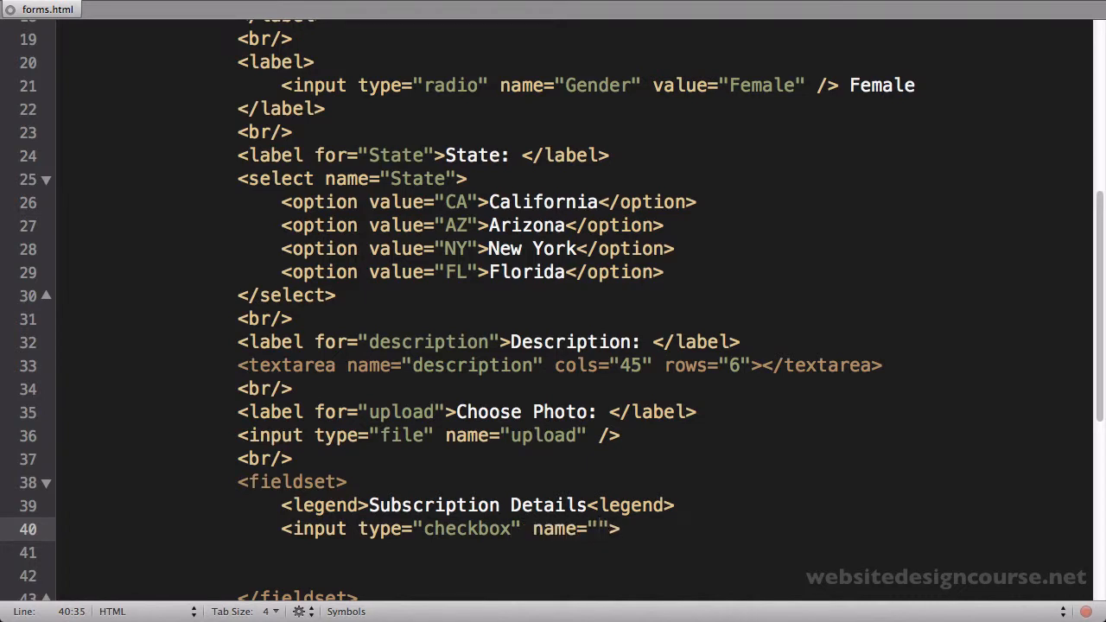
text(subscribe)
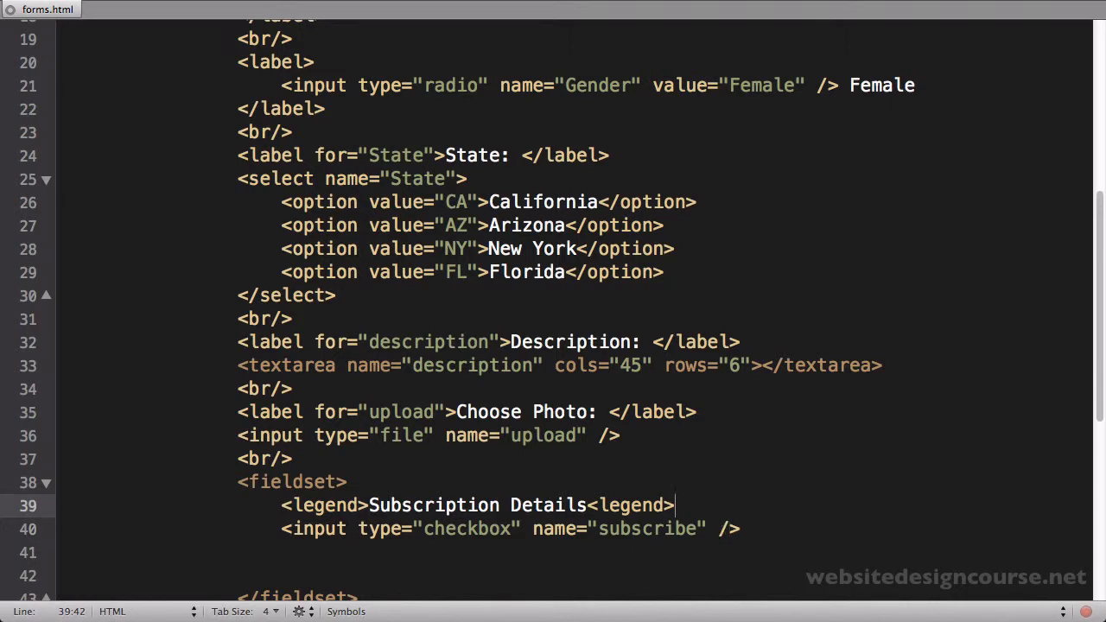
Insert <label for="subscribe">Subscribe</label> on a new line above the checkbox
key(enter)
text(<label for="s">)
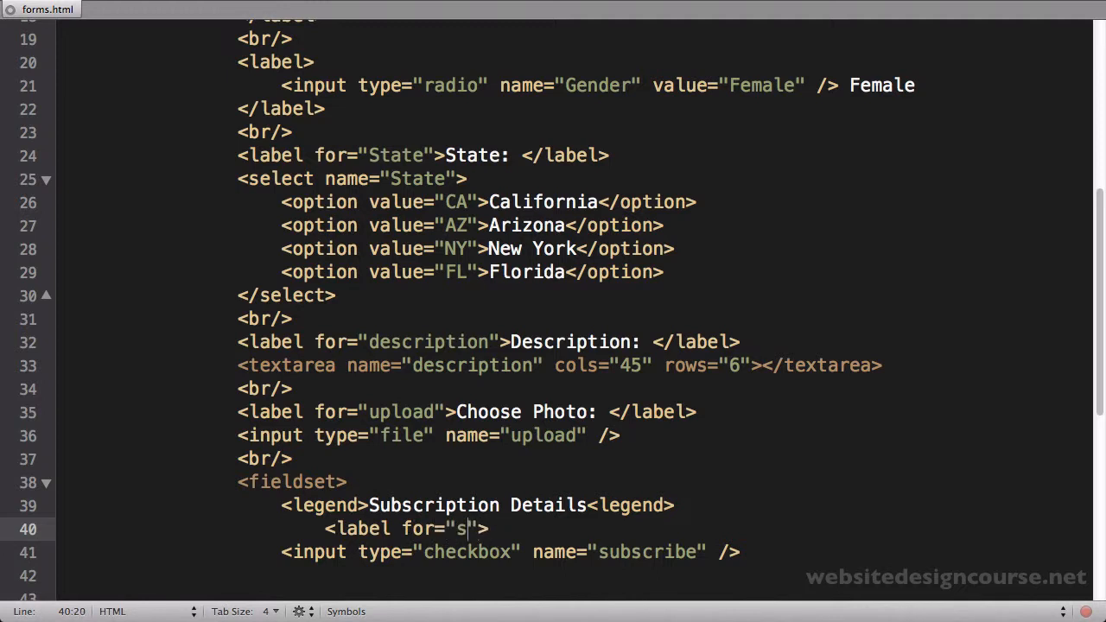
text(ubscribe)
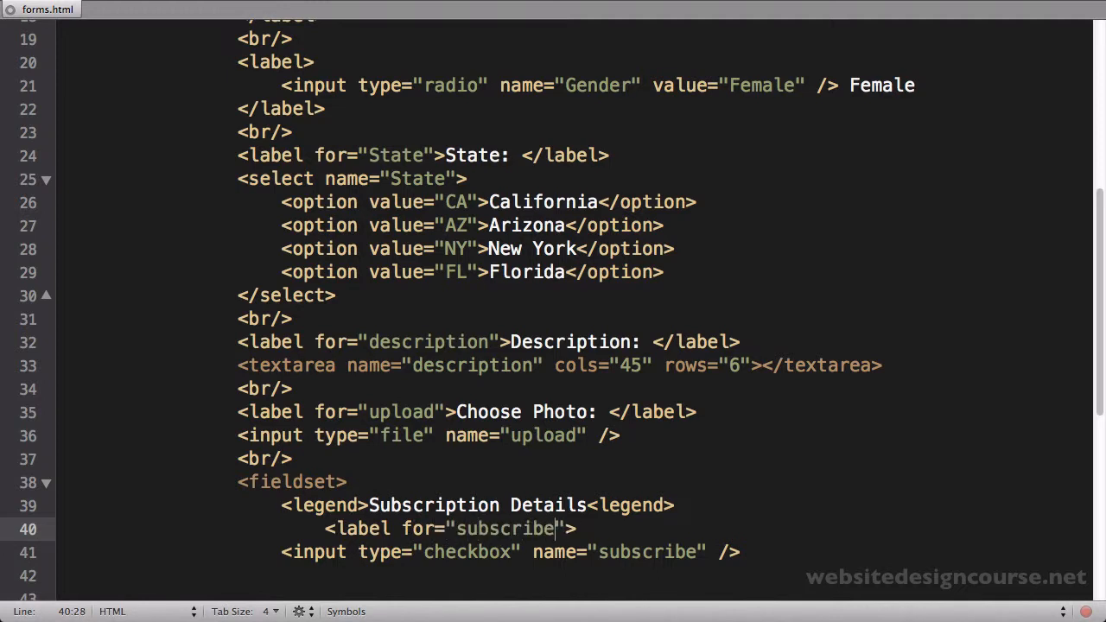
mouse_move(574, 529)
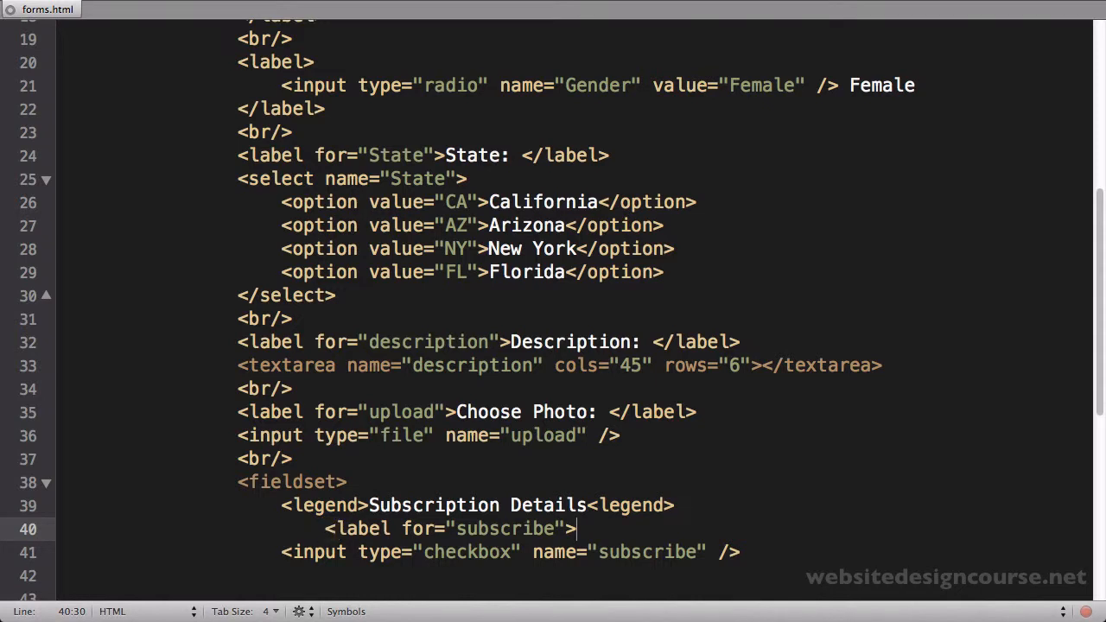
text(Subscribe)
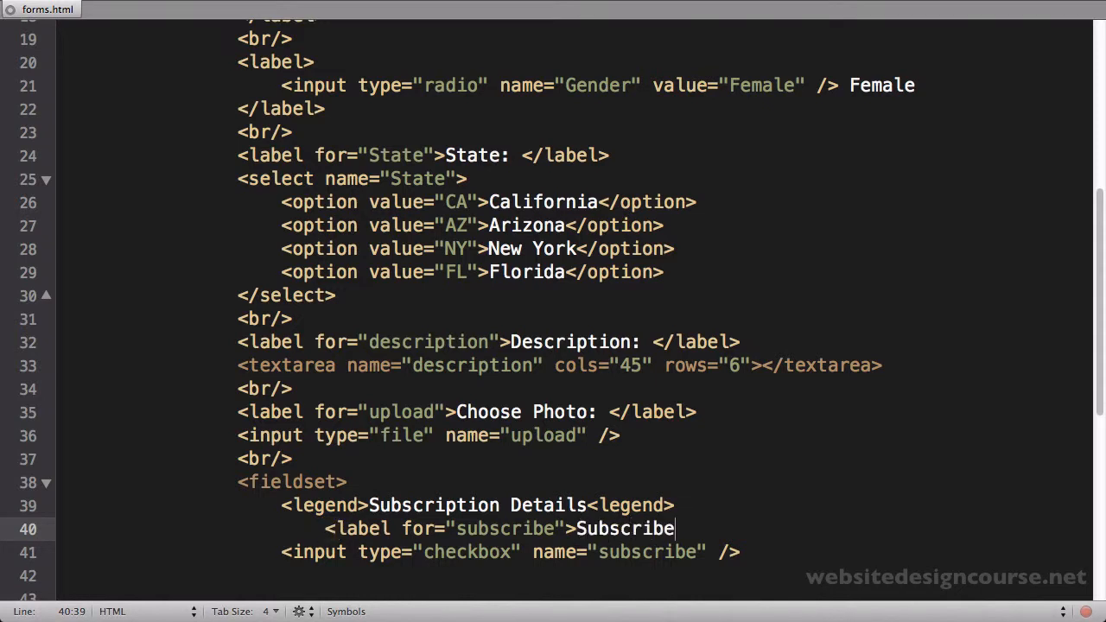
text(</>)
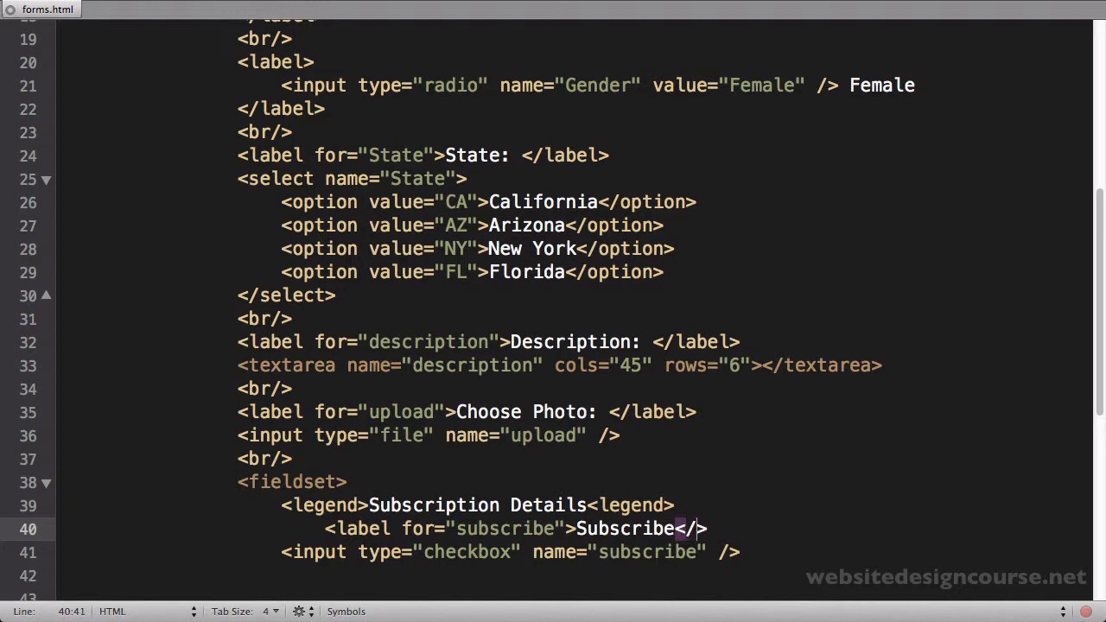
text(label)
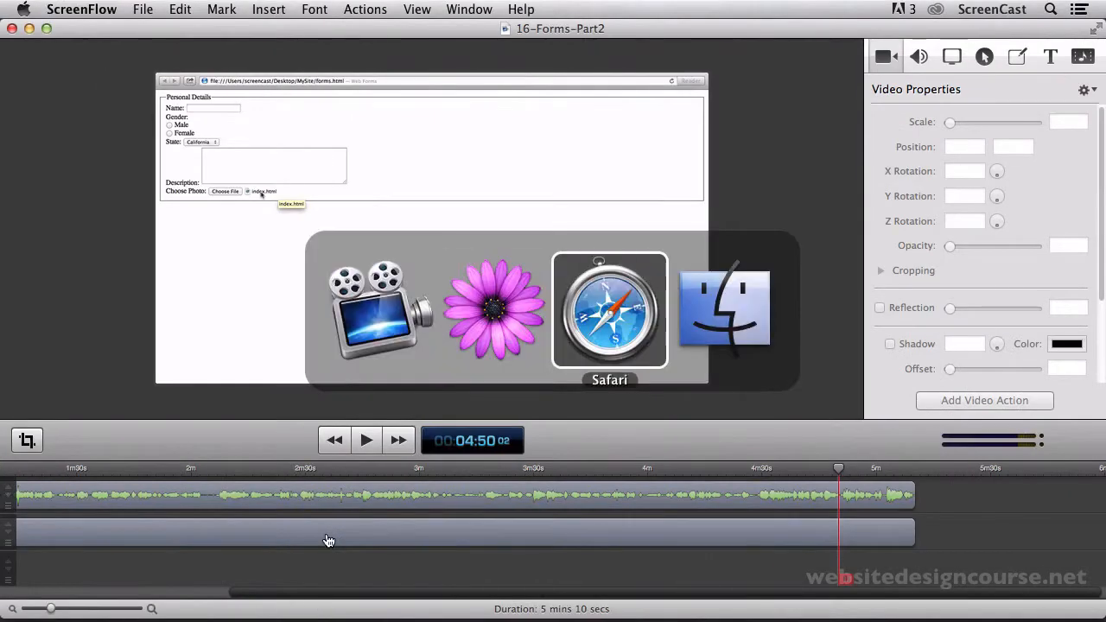
Reload forms.html in Safari to preview the nested Subscription Details box with its checkbox
click(608, 311)
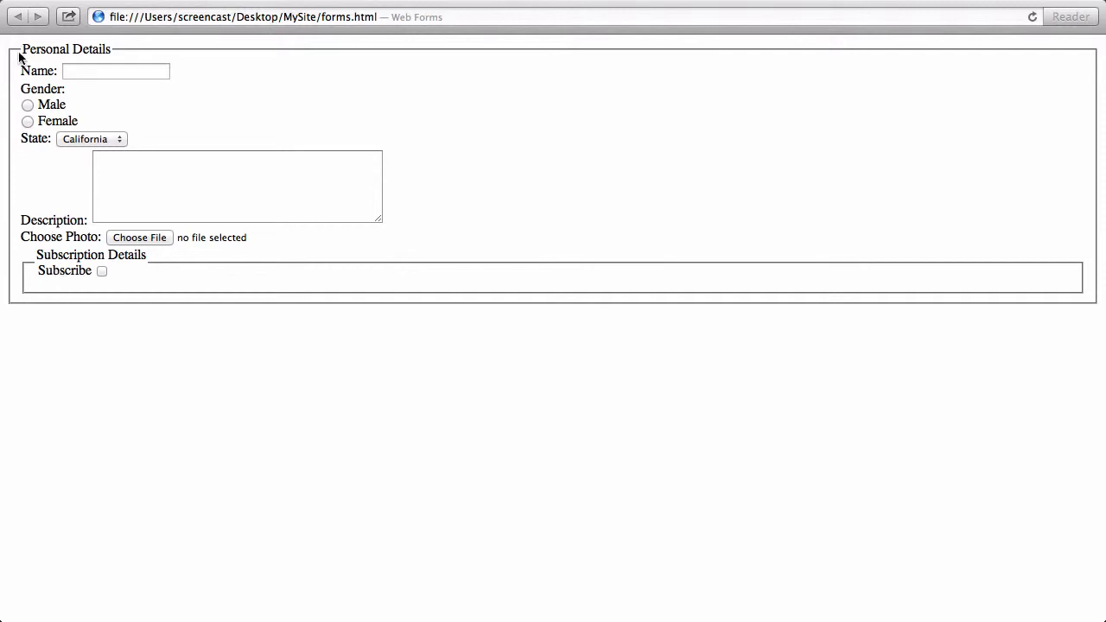
mouse_move(100, 356)
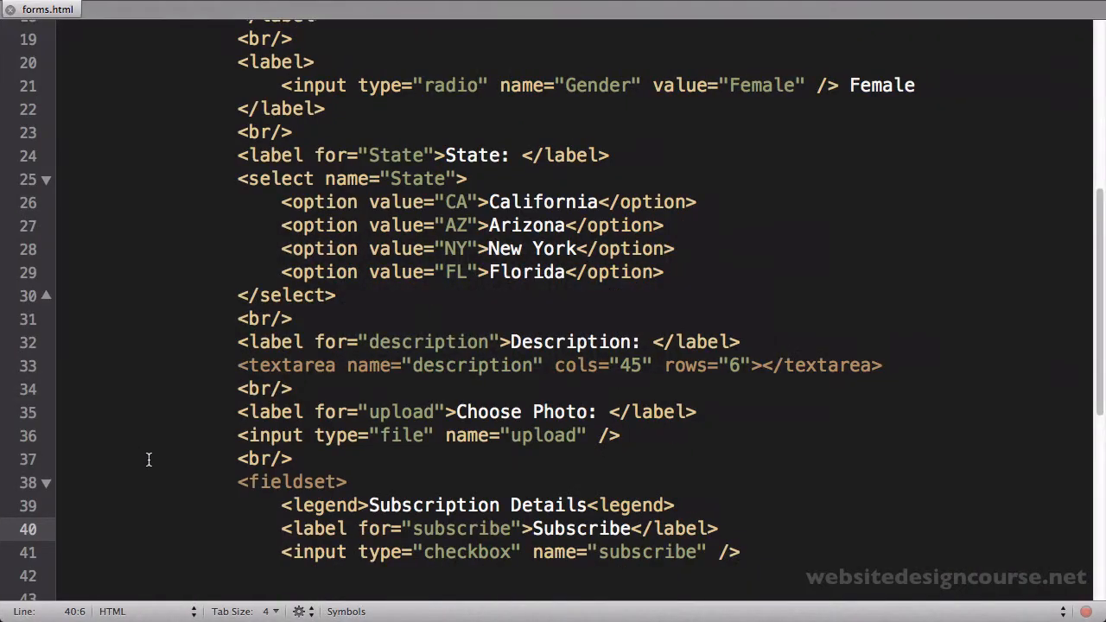
Close Personal Details before Subscription Details and add a <br> separating the two fieldsets
scroll(down, 3)
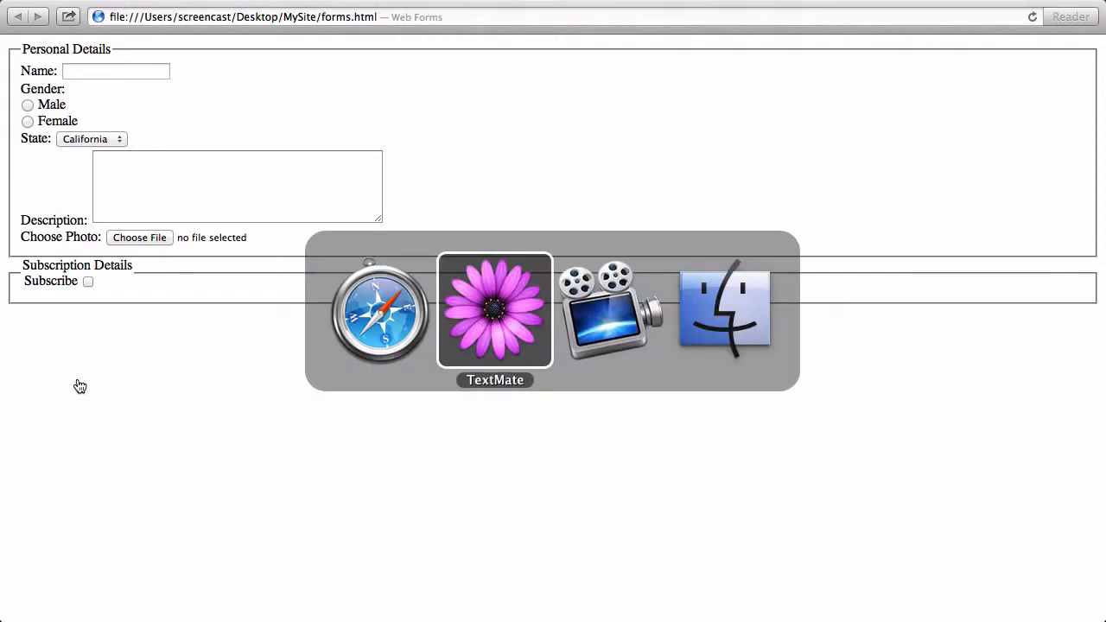
click(494, 311)
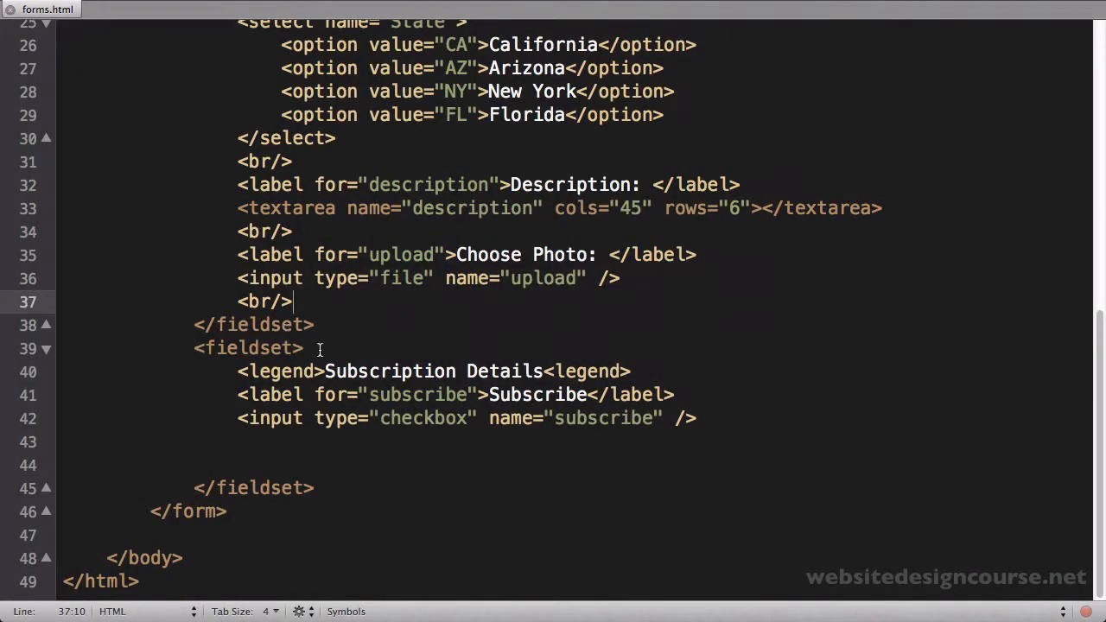
text(<br>)
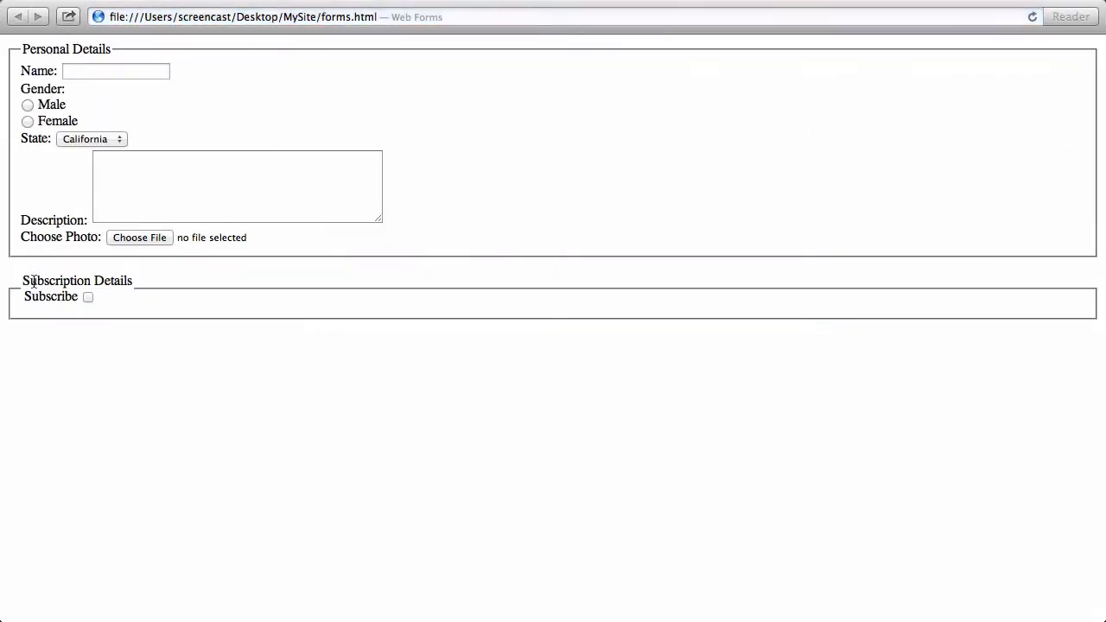
click(87, 297)
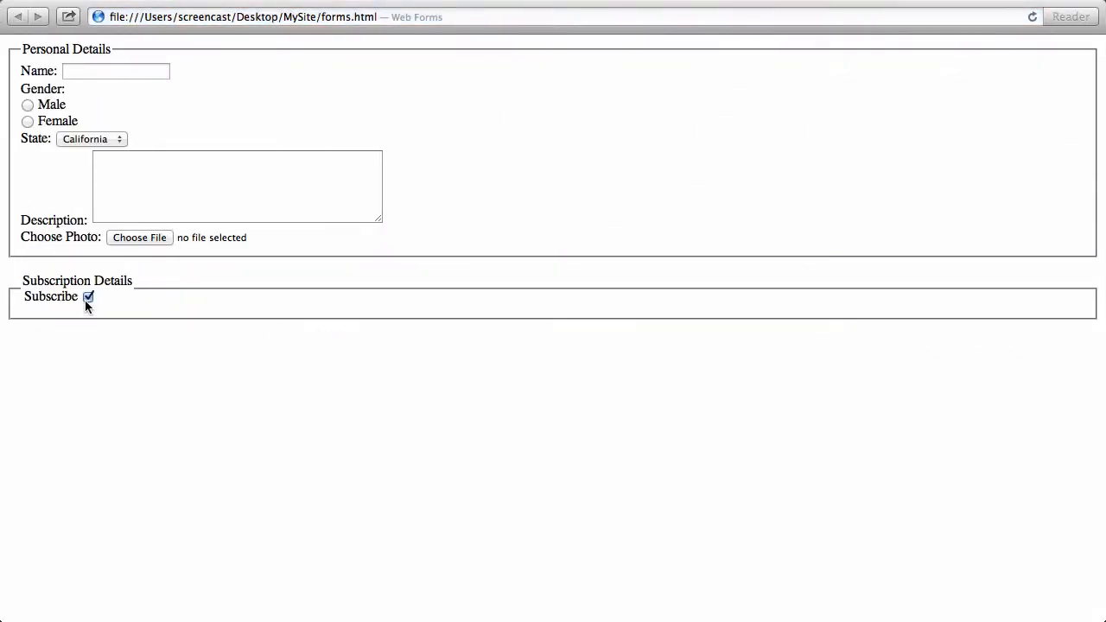
click(86, 297)
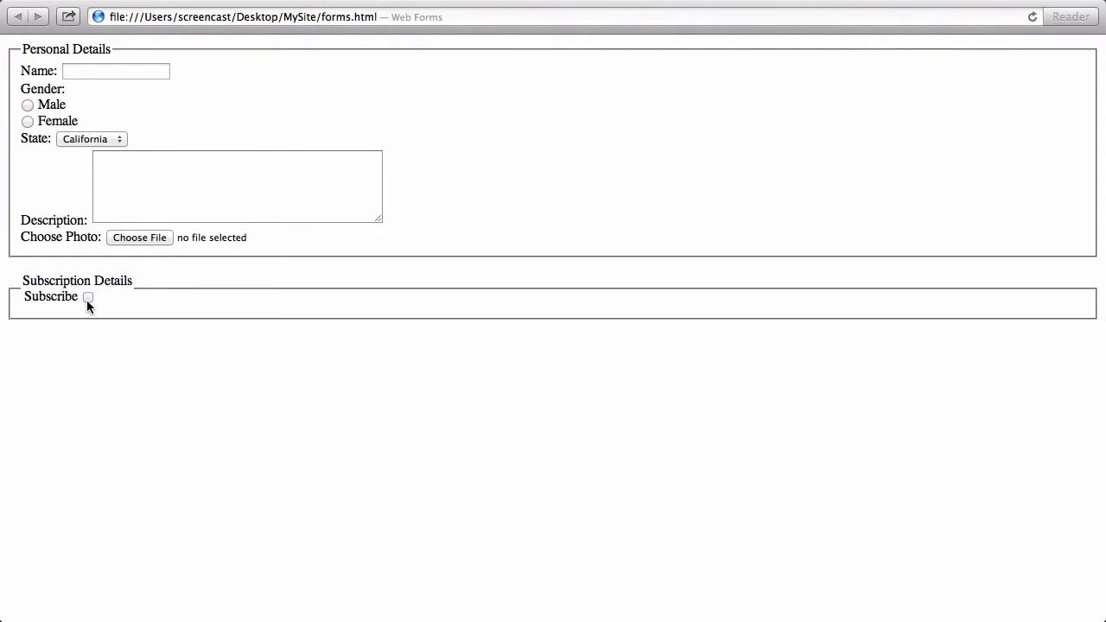
click(87, 297)
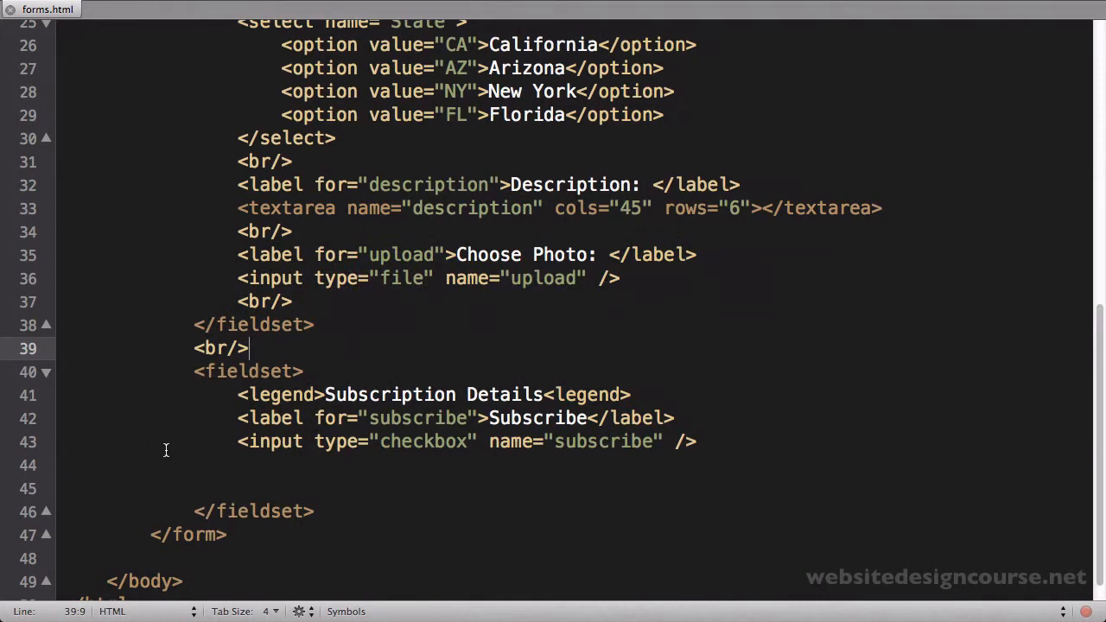
After the checkbox add <br/> and a <label for="password">Password</label>
click(586, 442)
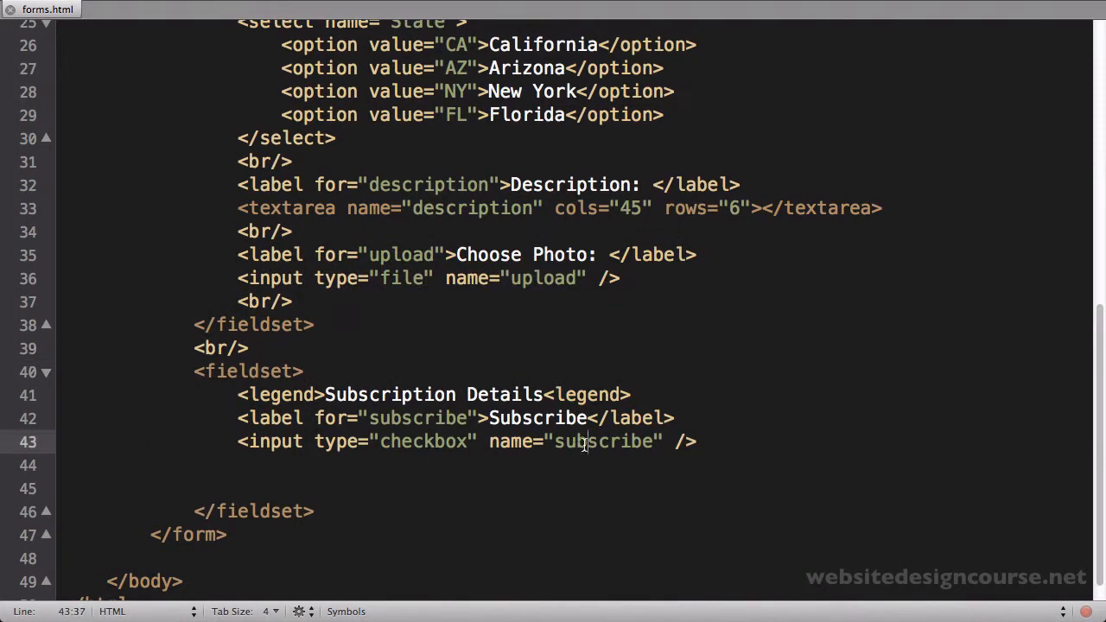
double_click(605, 442)
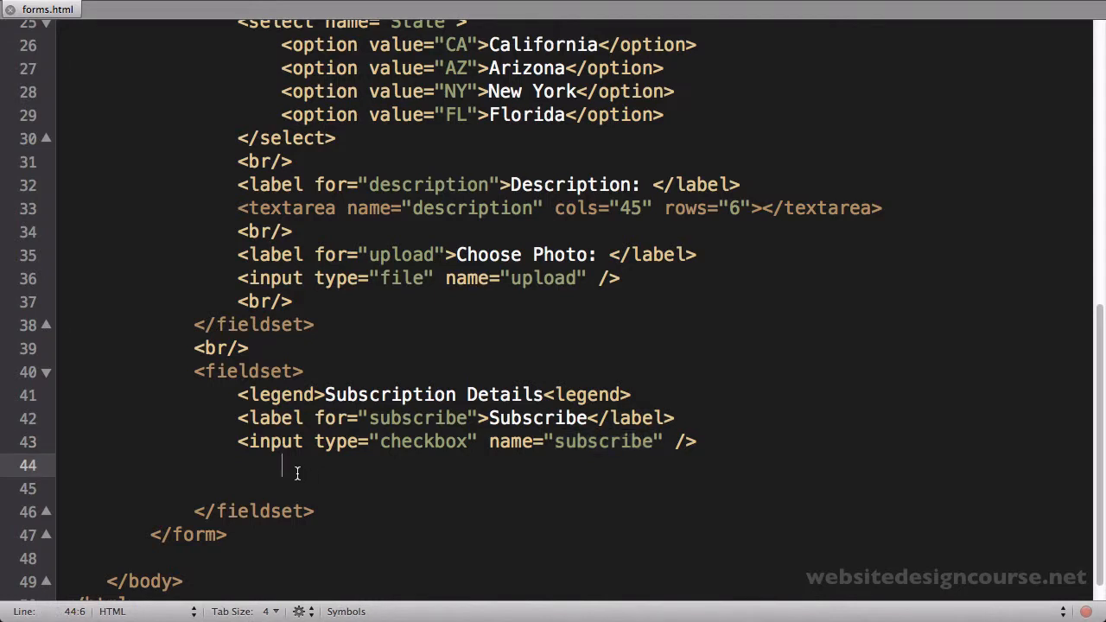
text(<br/>)
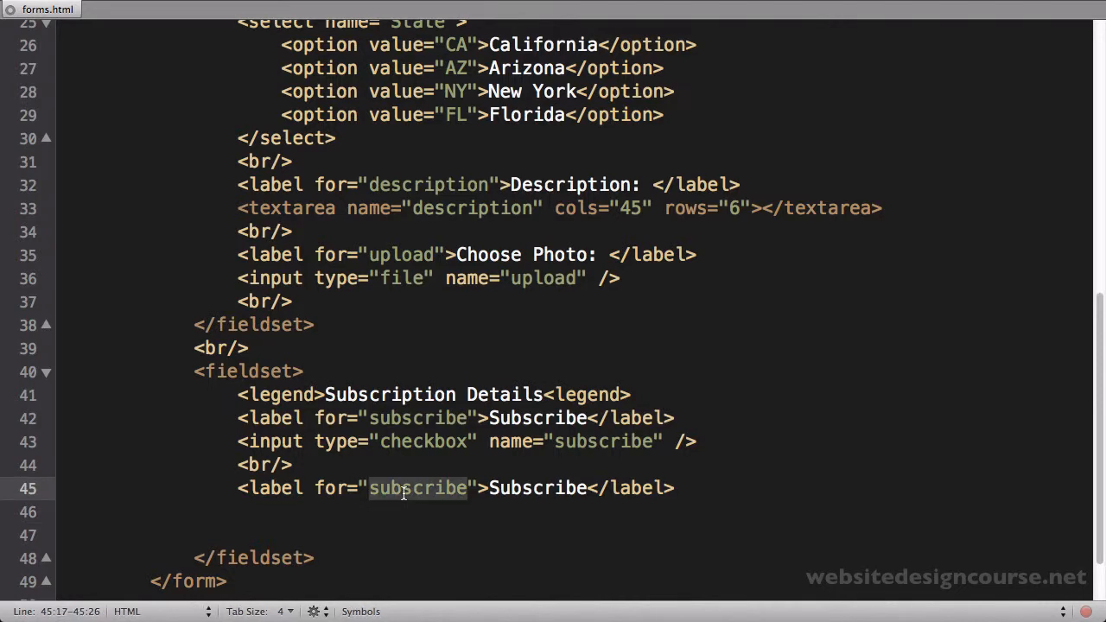
text(password)
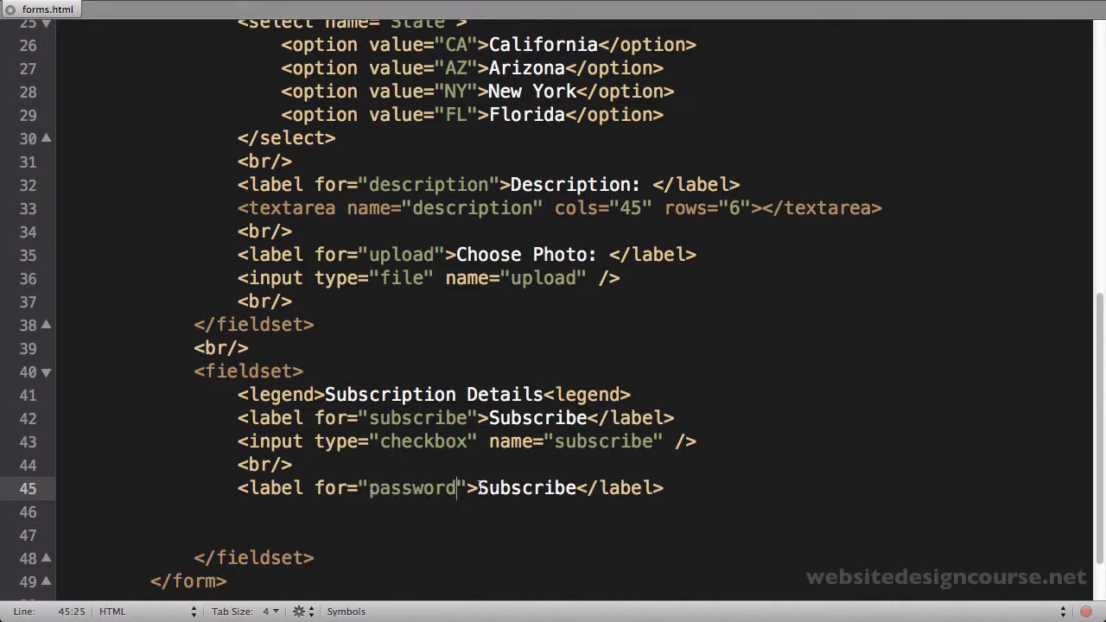
text(Password)
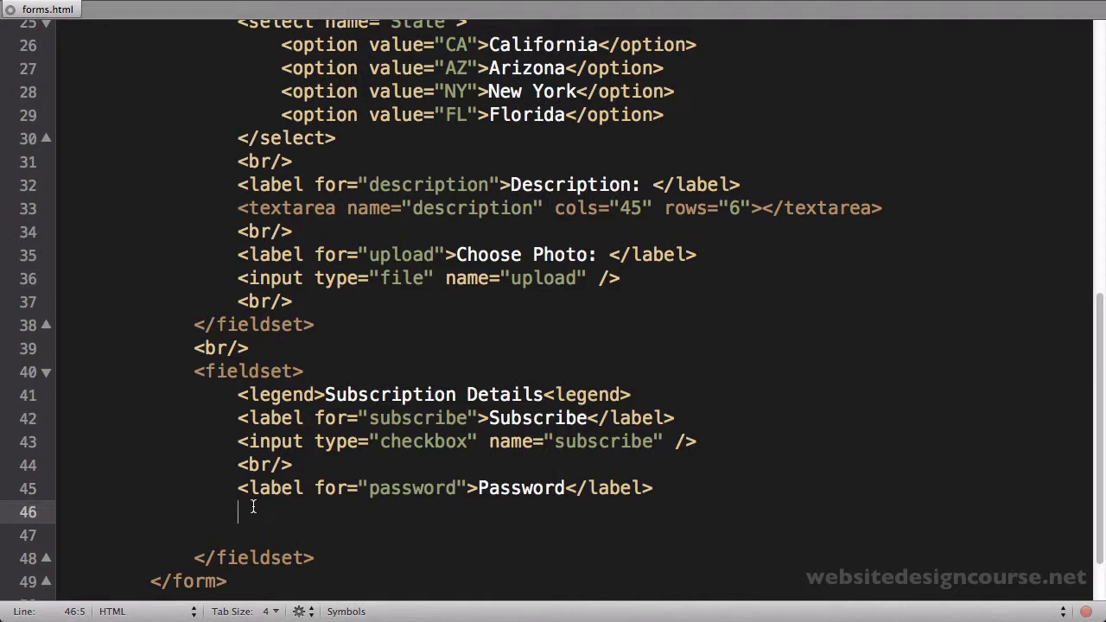
Add <input type="password" name="password" /> under the Password label
text(<input type="password">)
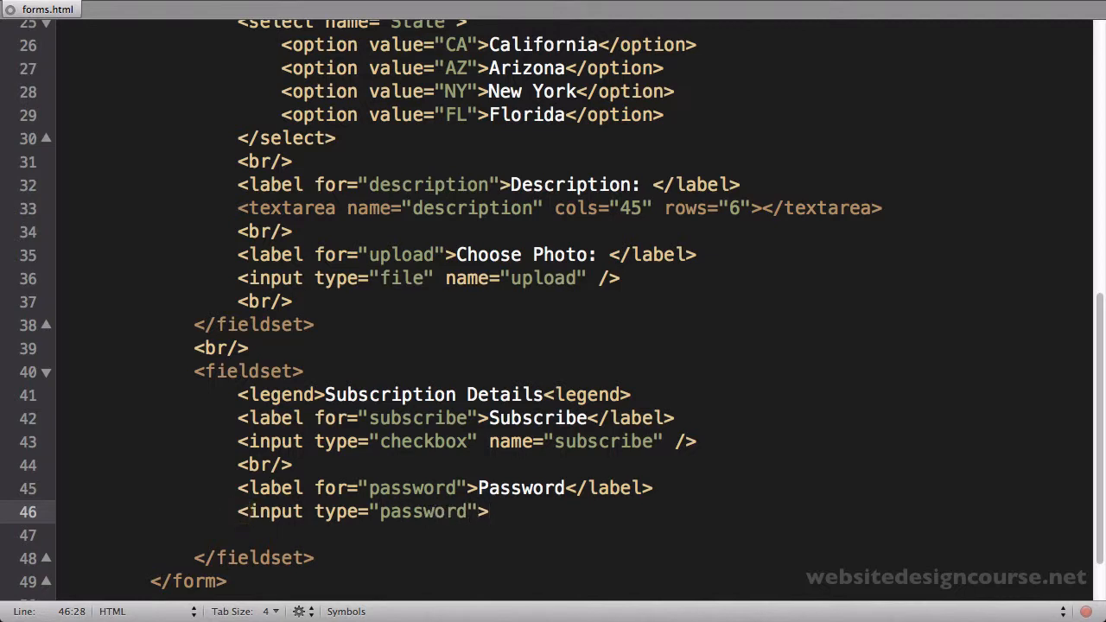
text(name="")
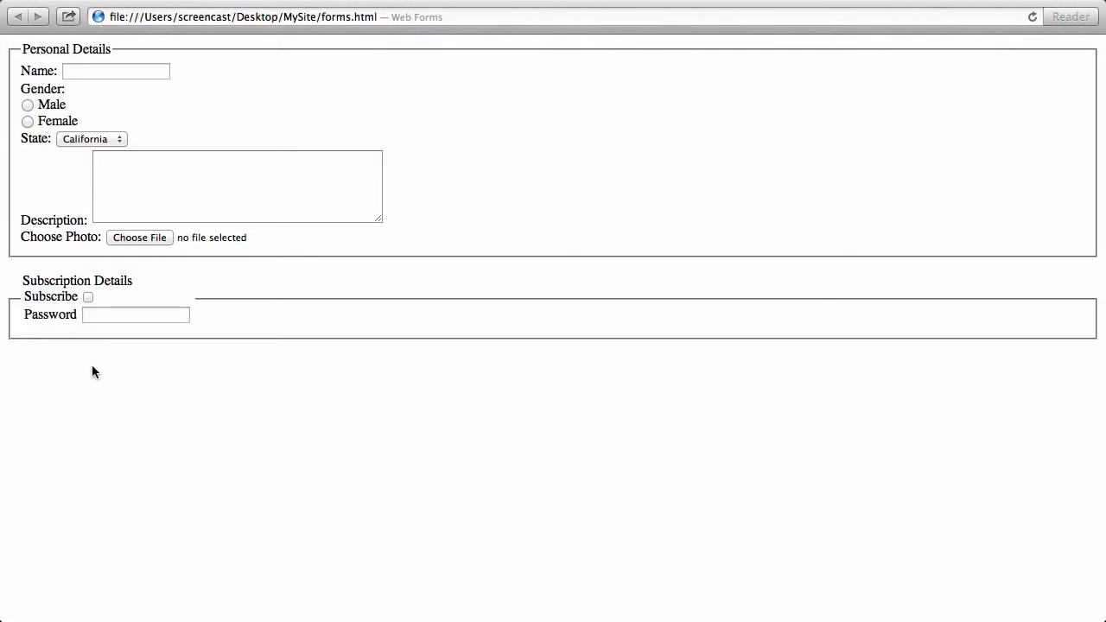
mouse_move(133, 366)
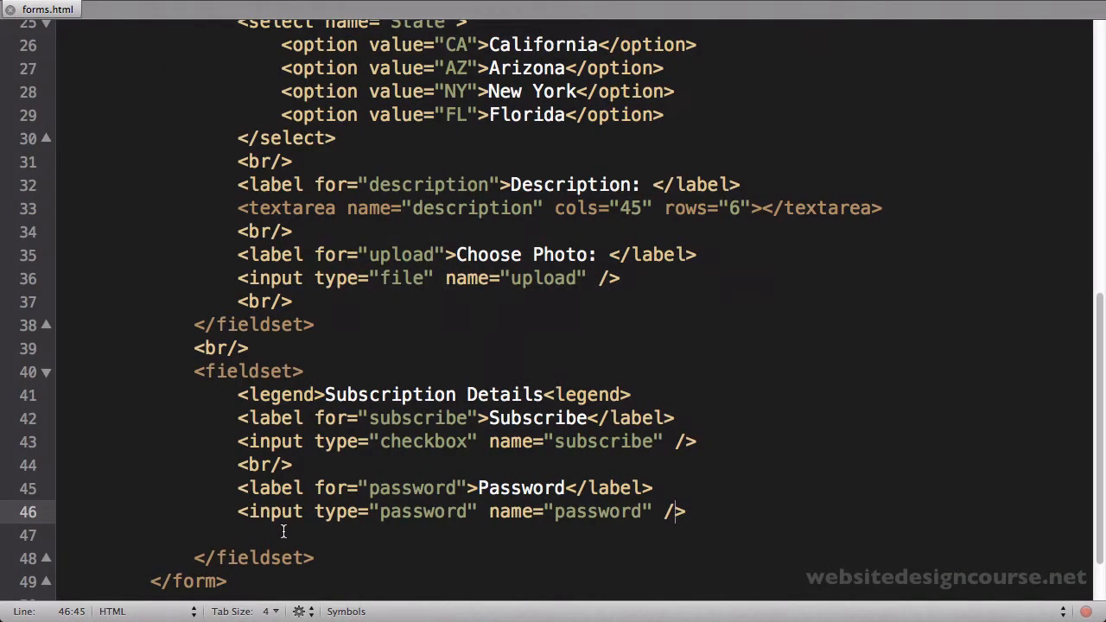
Fix the Subscription Details legend so it ends with a proper </legend> closing tag
scroll(up, 3)
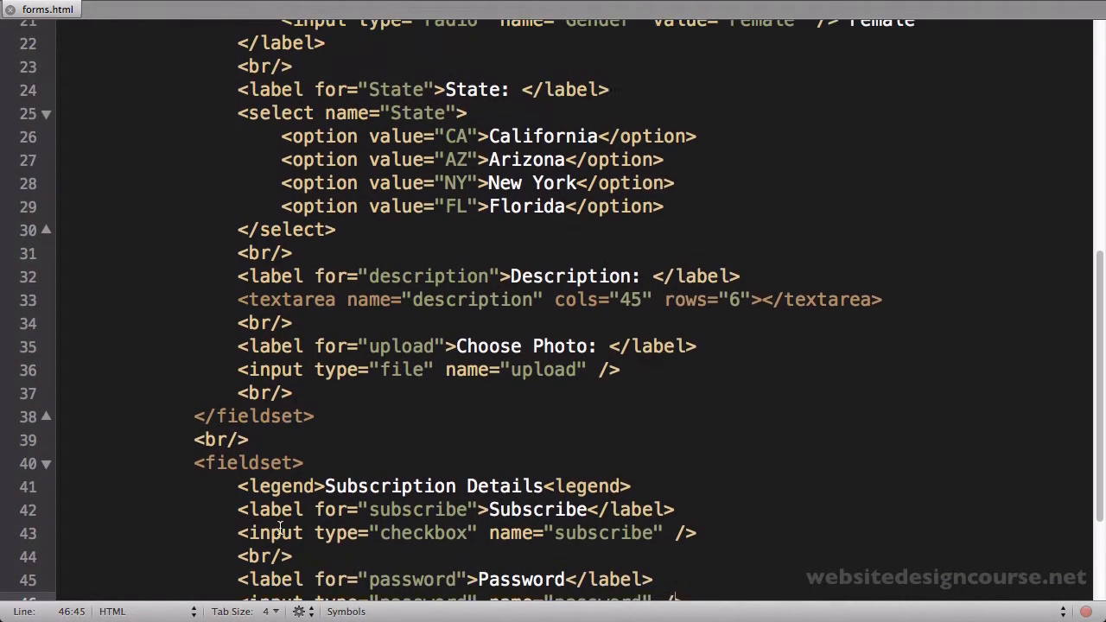
scroll(down, 3)
text(/)
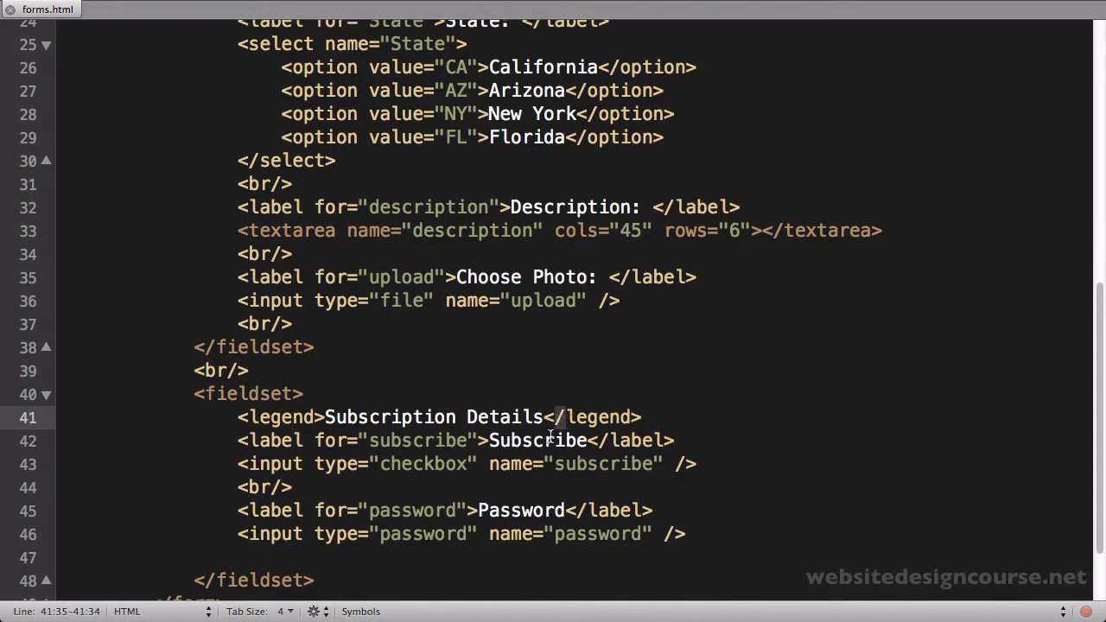
mouse_move(90, 104)
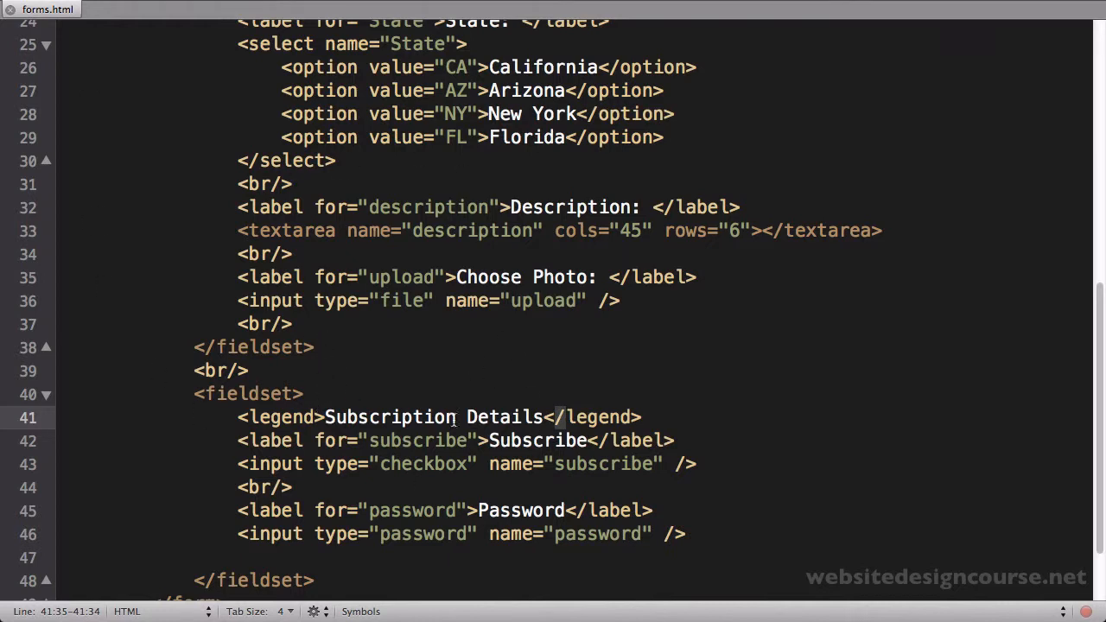
mouse_move(290, 240)
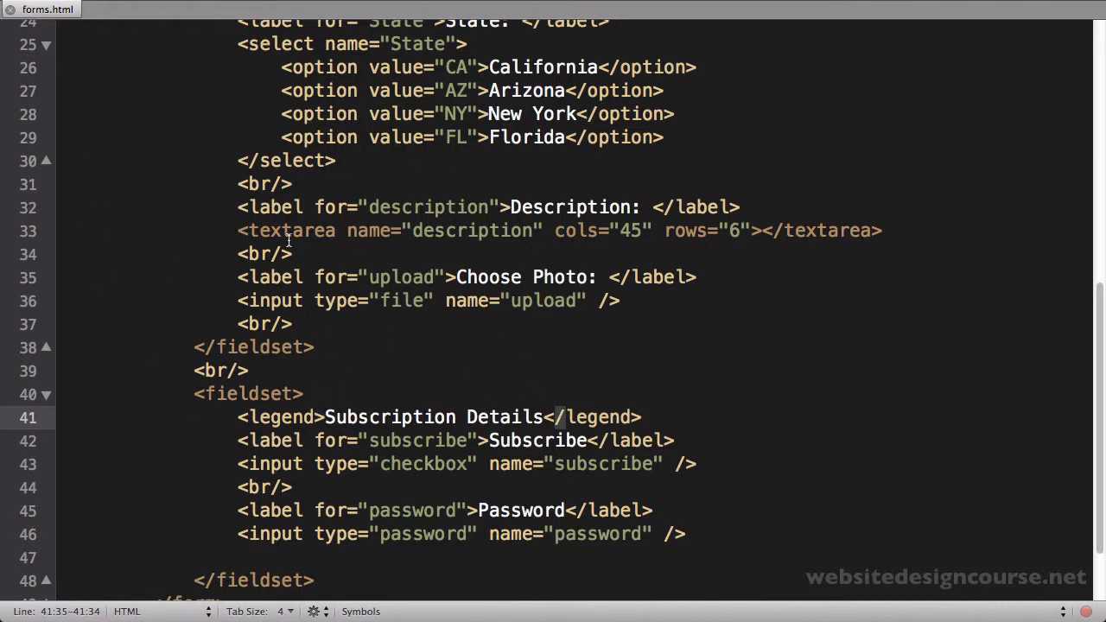
mouse_move(273, 326)
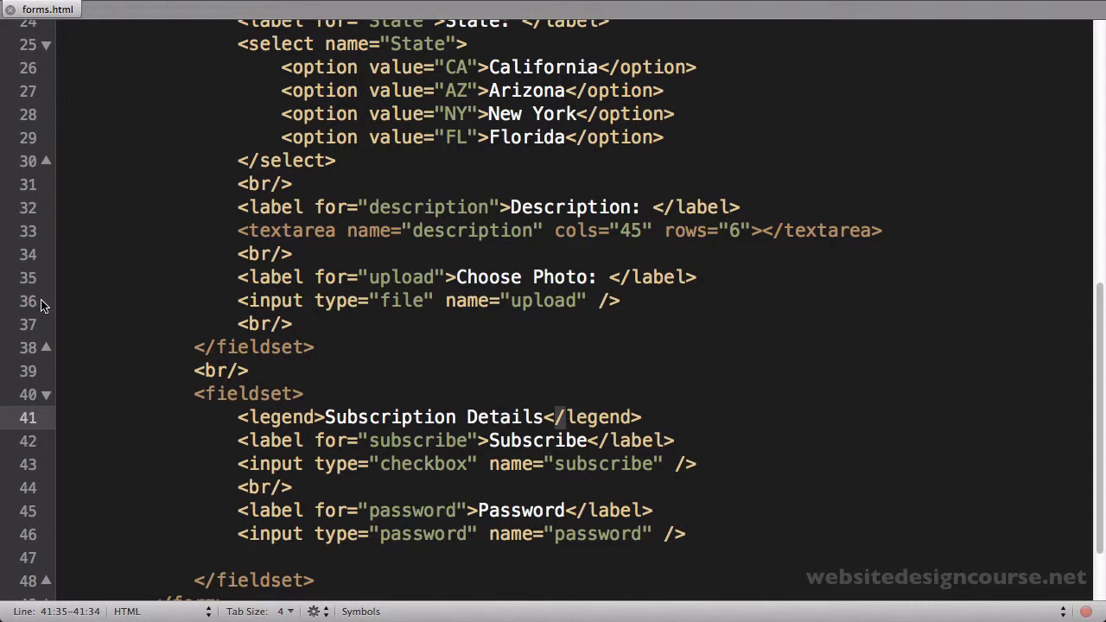
mouse_move(475, 315)
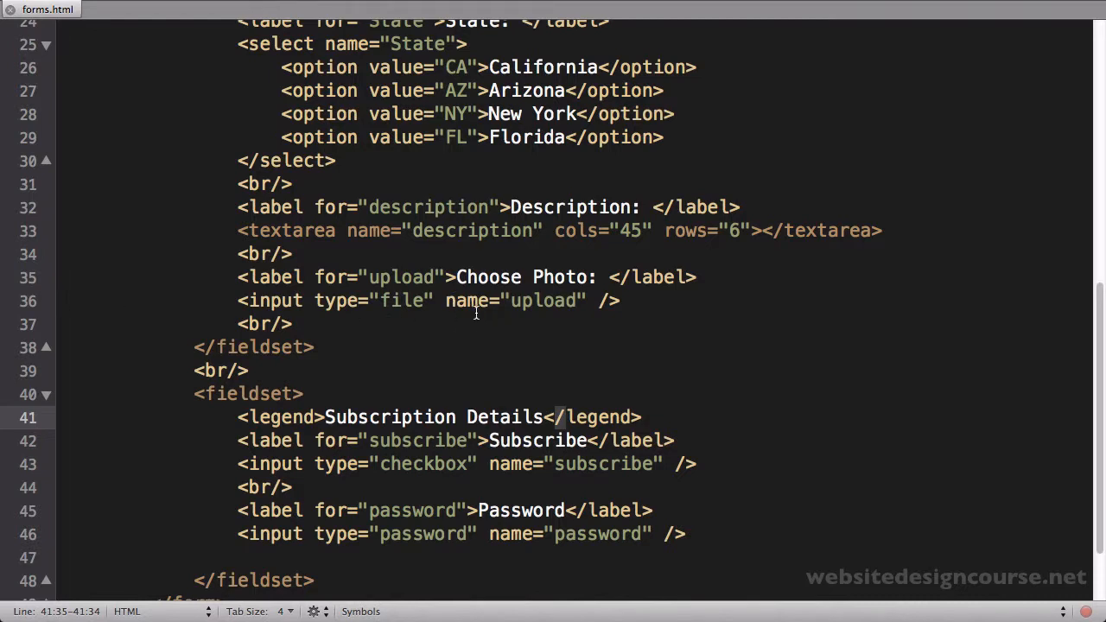
click(553, 416)
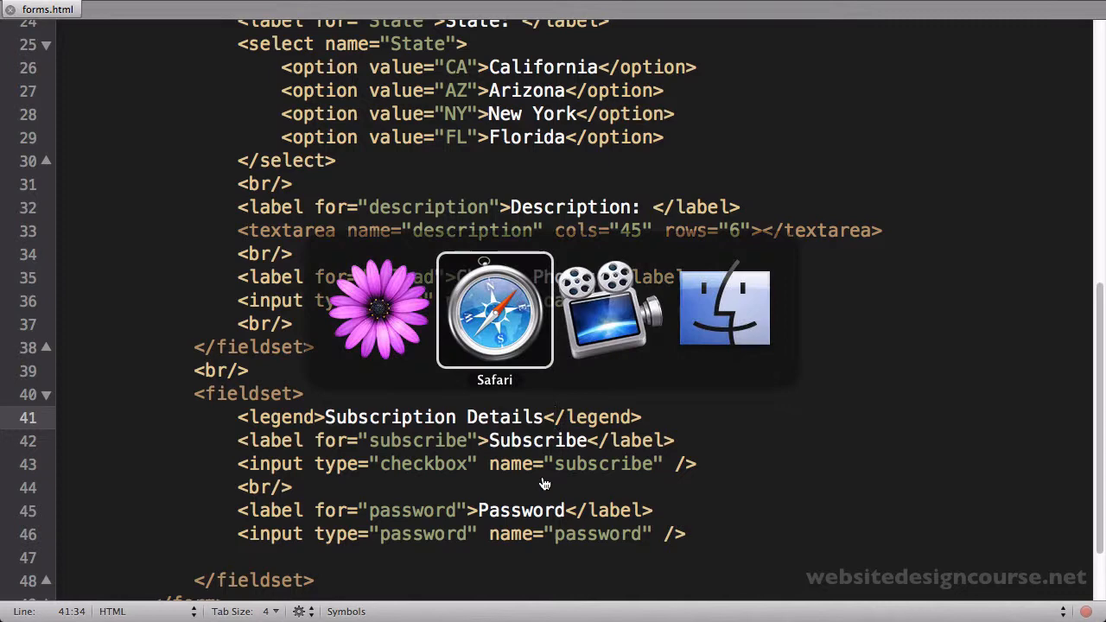
Reload the form in Safari, tick Subscribe and check that the Password field masks typed characters
click(494, 311)
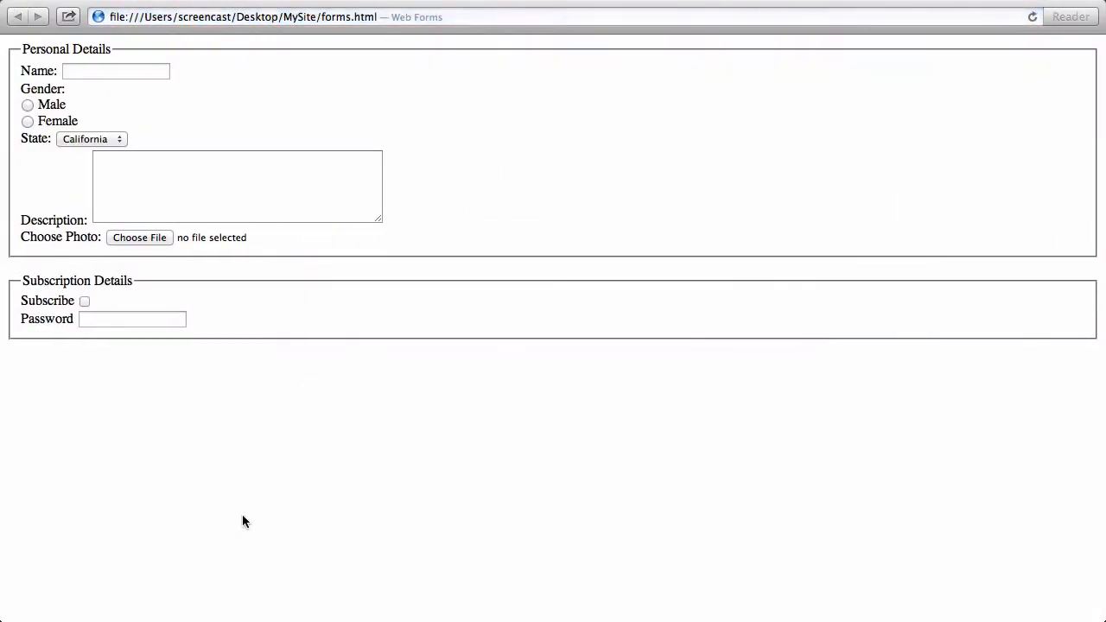
mouse_move(79, 411)
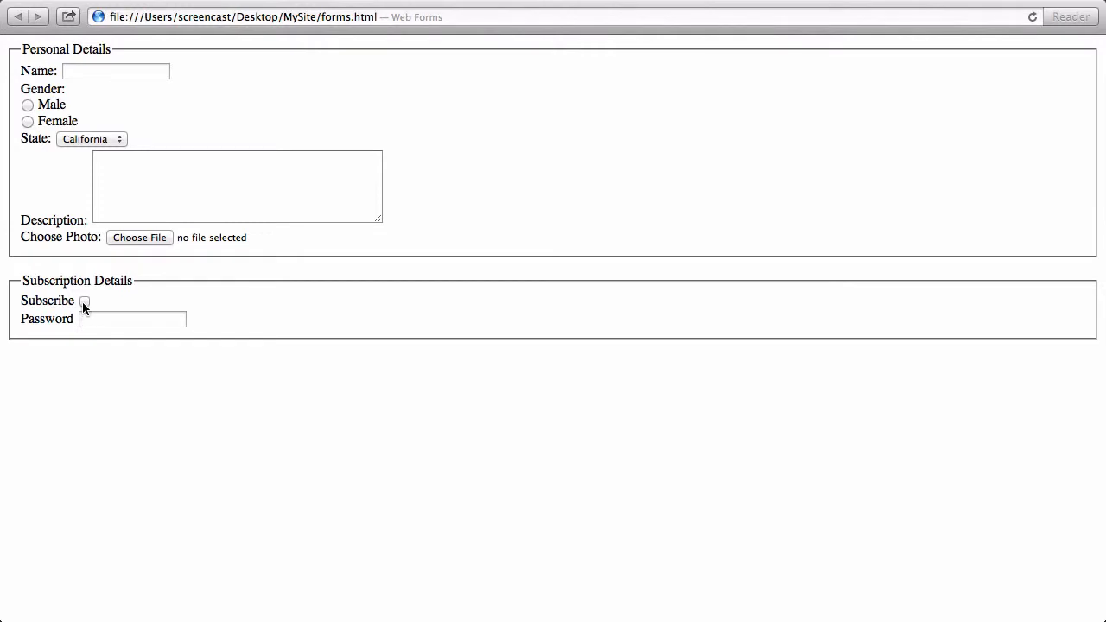
click(131, 318)
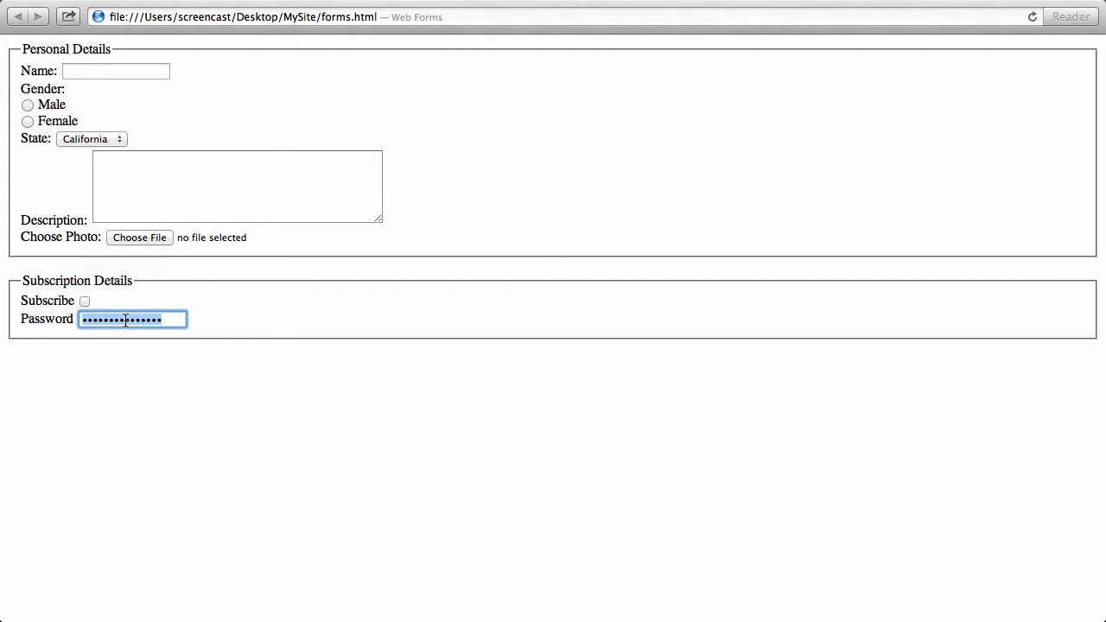
key(Backspace)
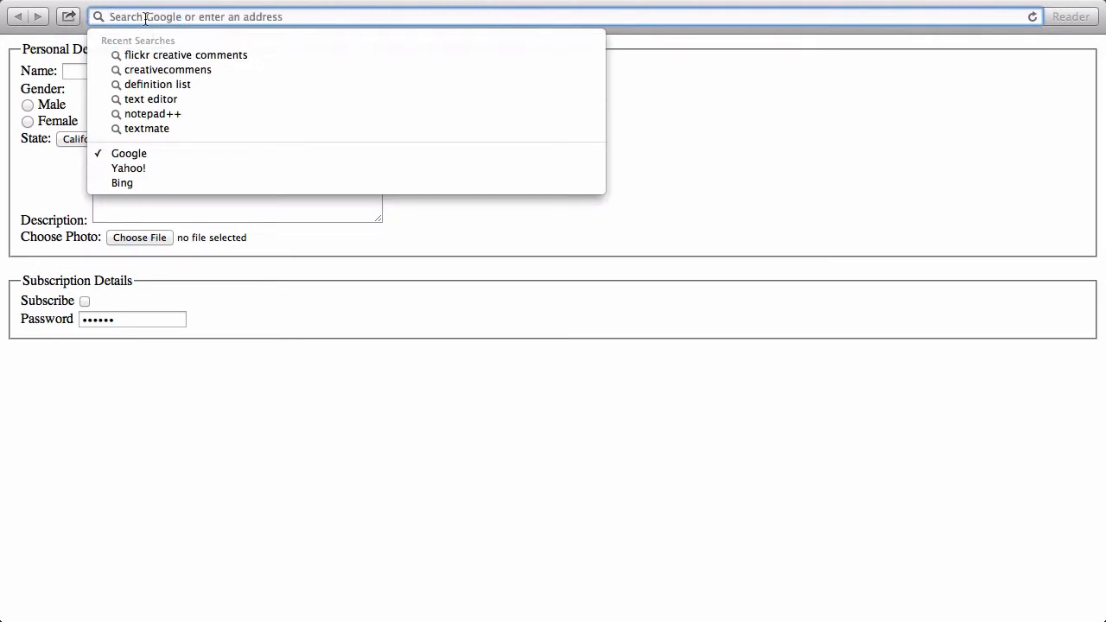
click(135, 348)
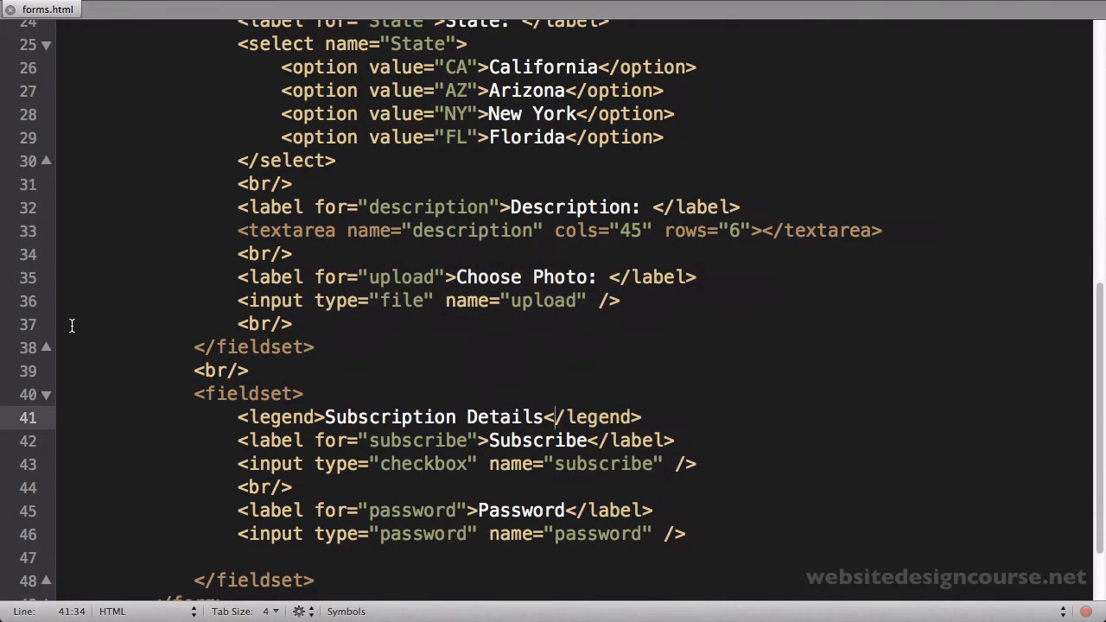
mouse_move(663, 497)
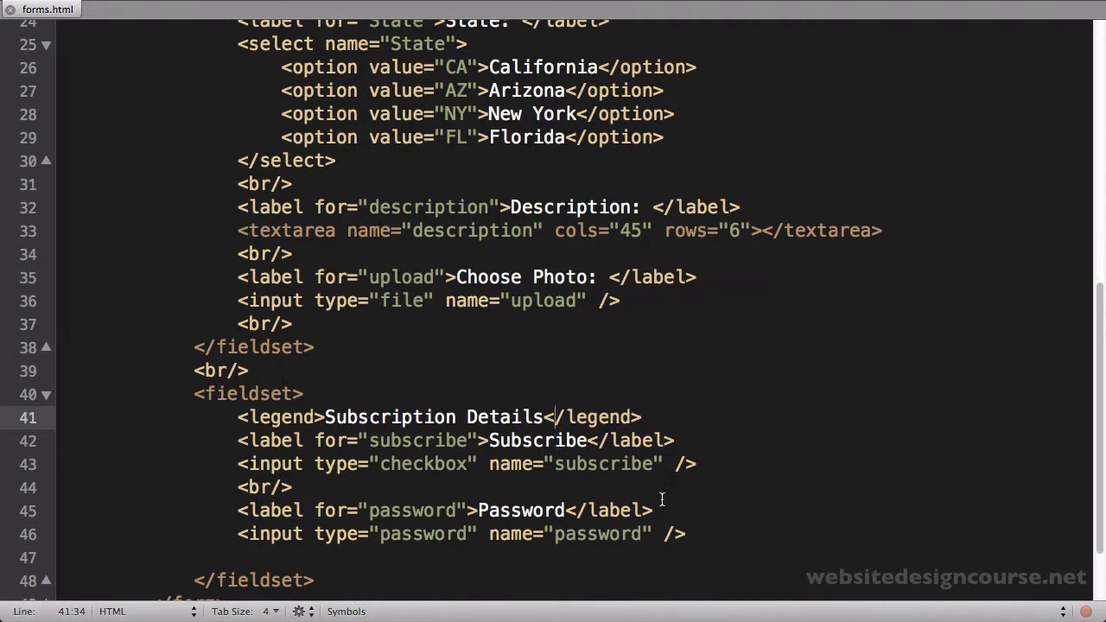
Add <label for="zip">Zip Code</label> after the password input
click(688, 534)
text(<br/>)
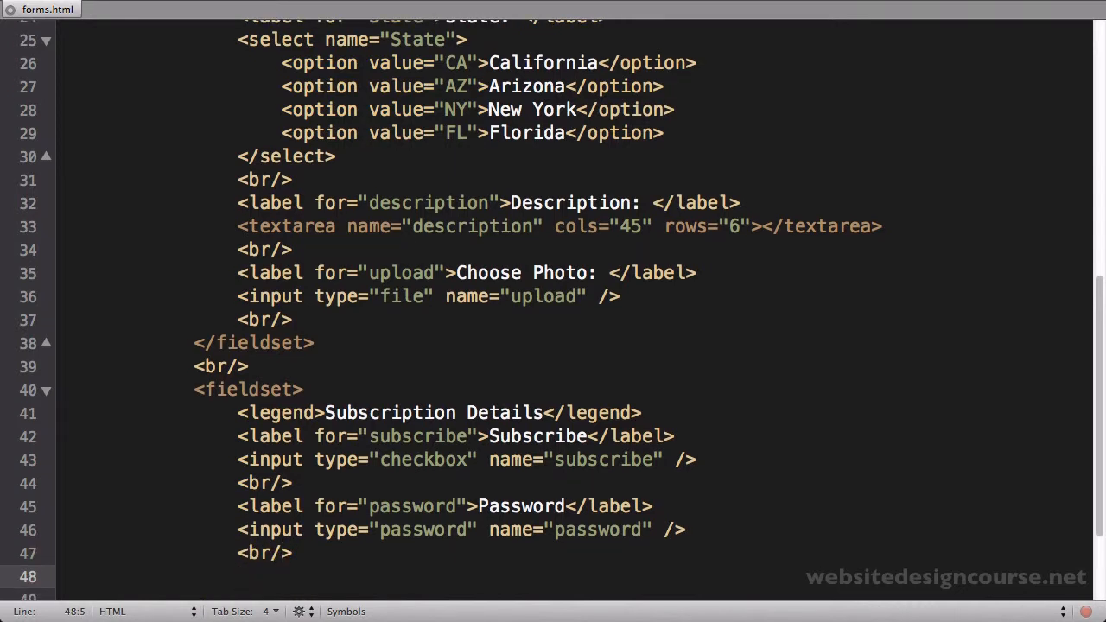
text(<label>)
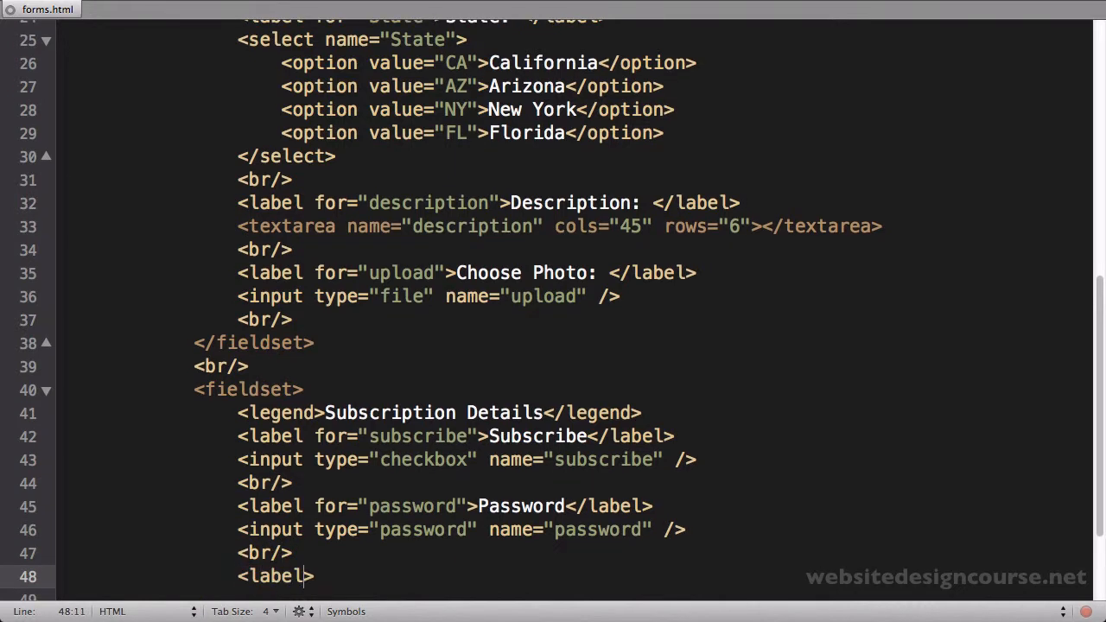
text(for="zip")
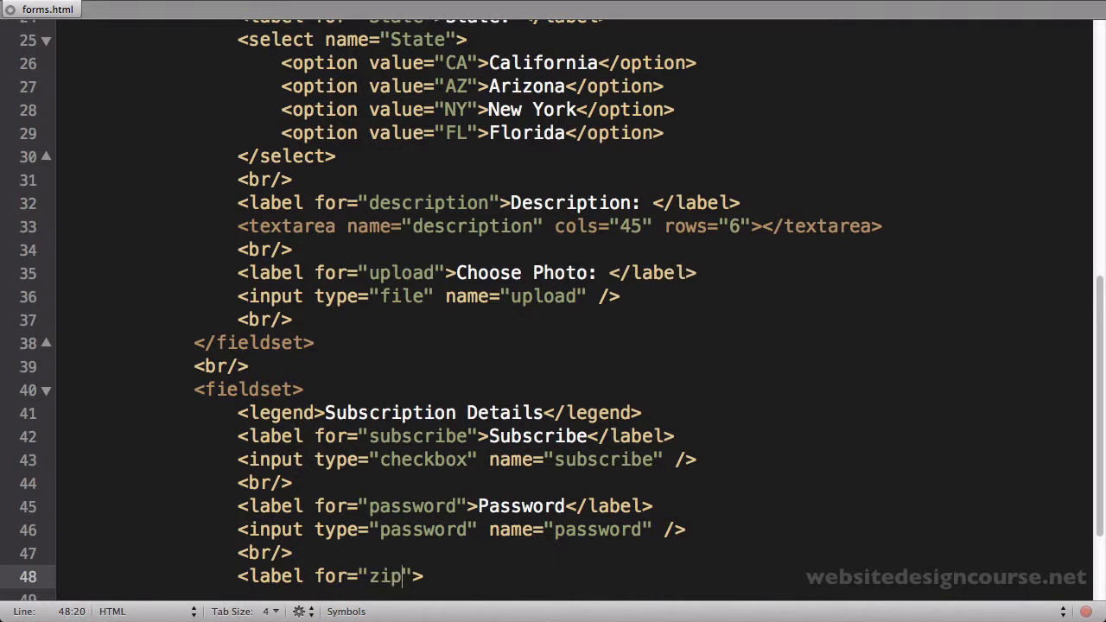
text(Zip)
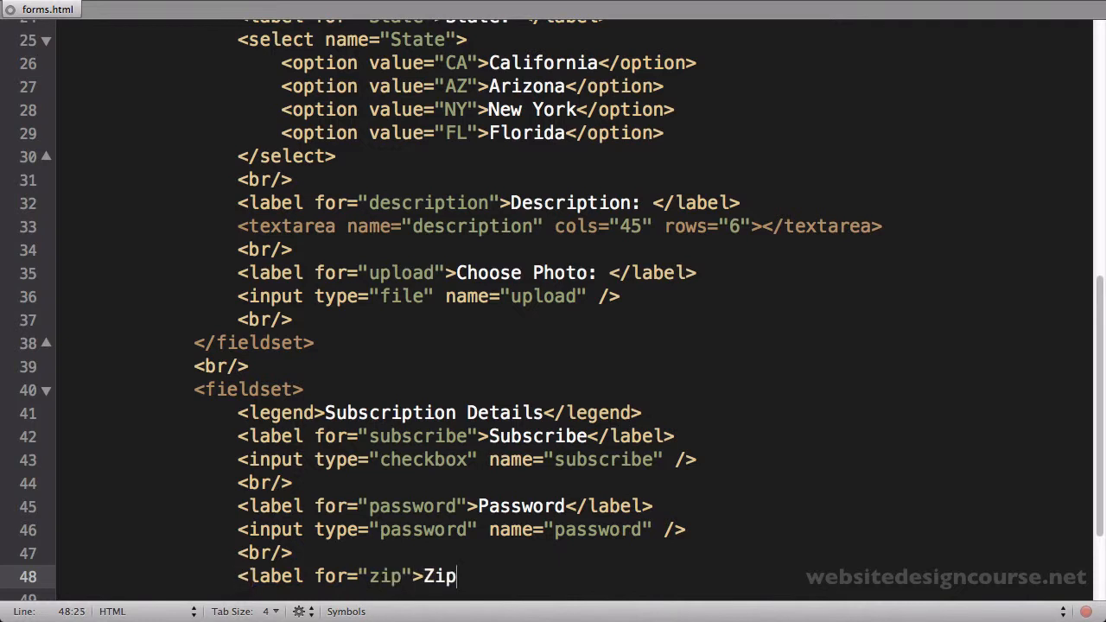
text(C)
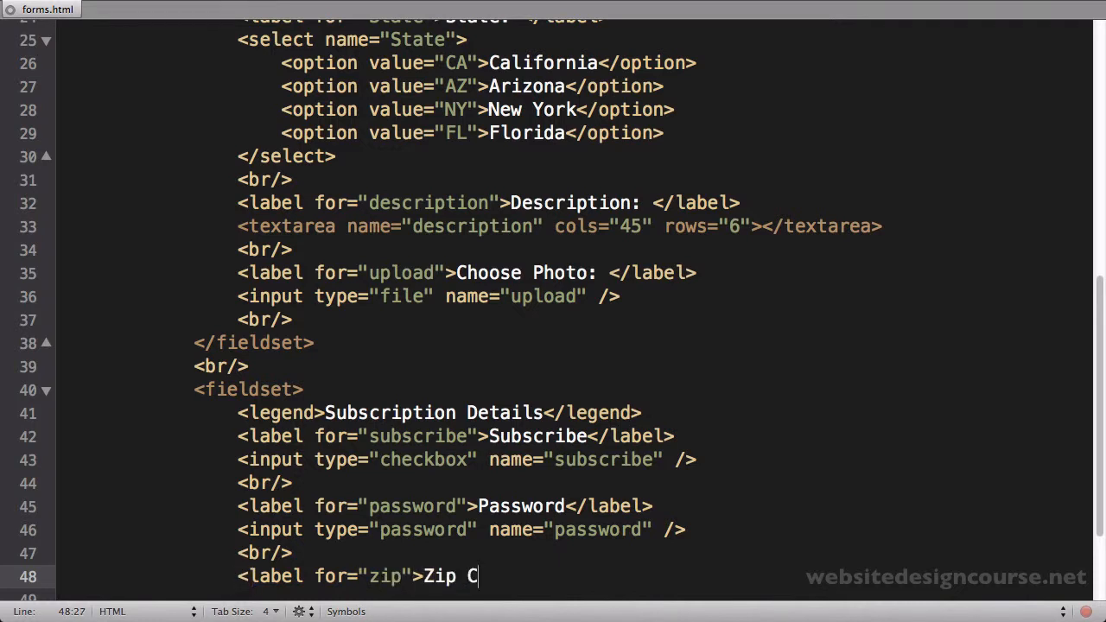
text(ode</label>)
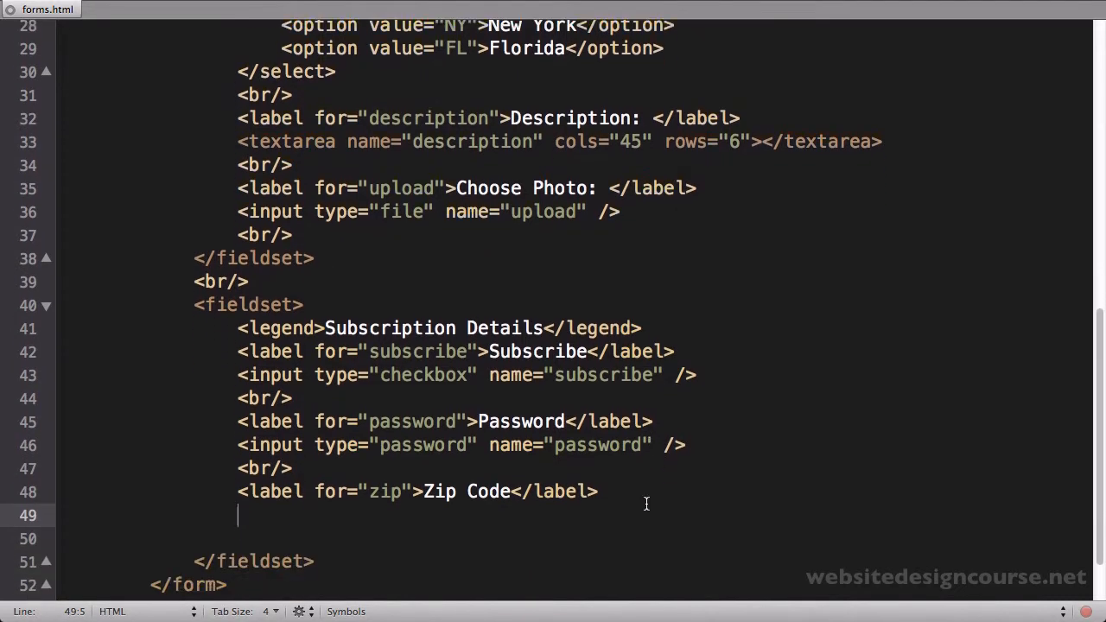
Start a text input for the zip code with type and name attributes
text(<i>)
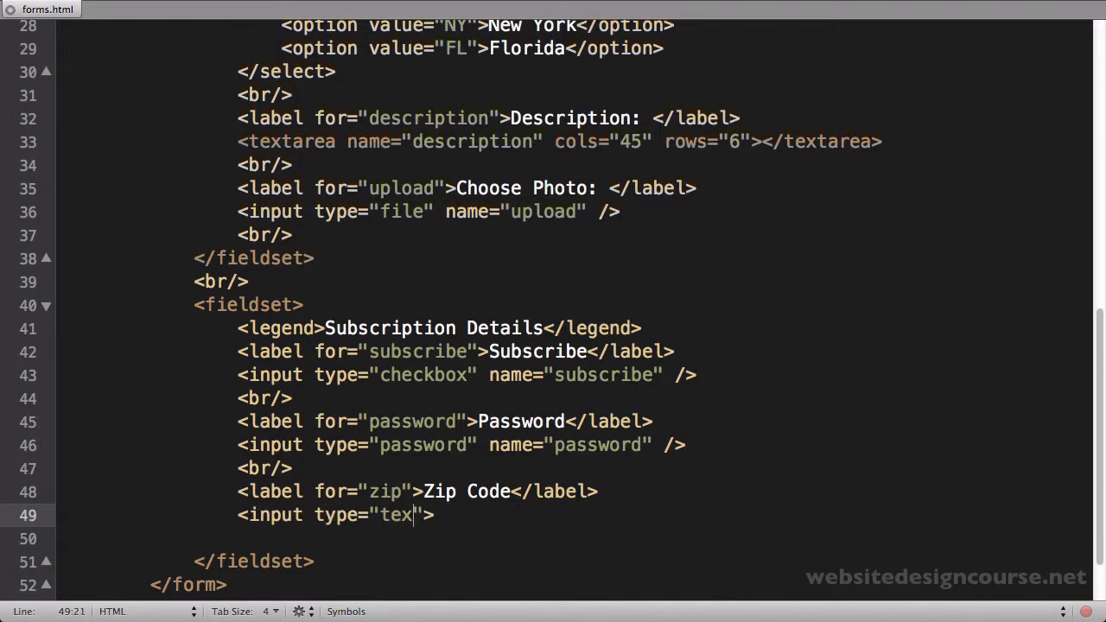
scroll(up, 3)
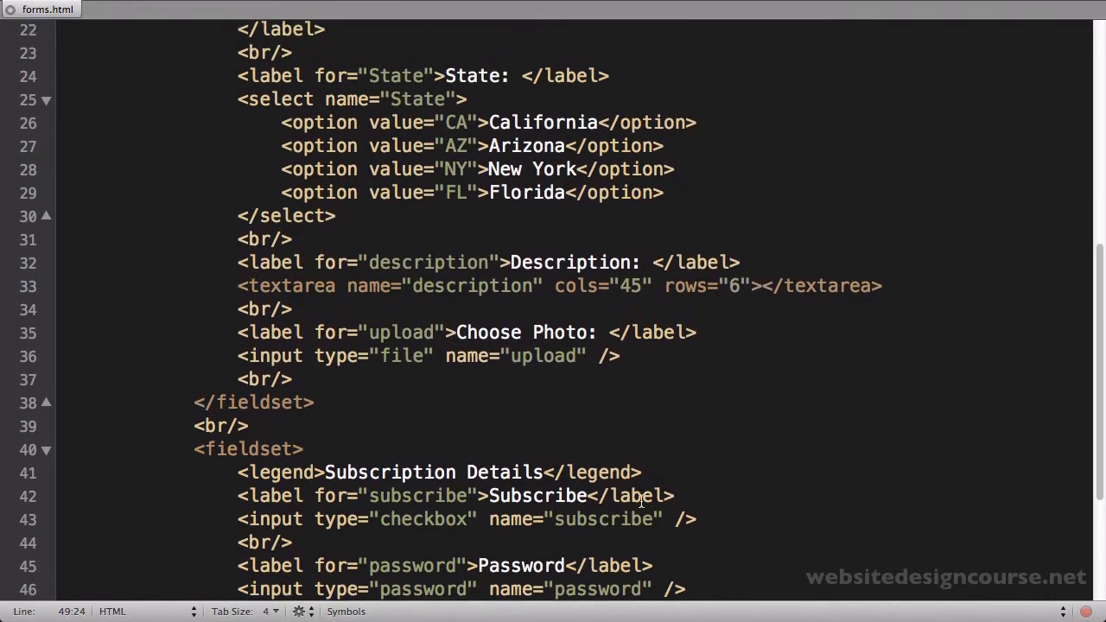
scroll(up, 3)
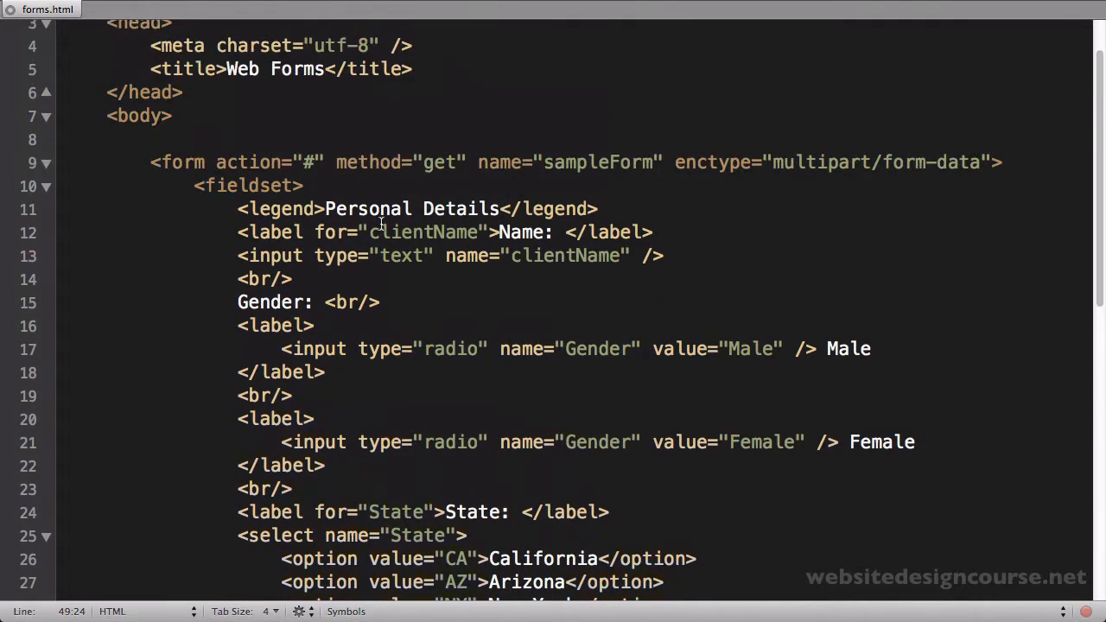
scroll(down, 3)
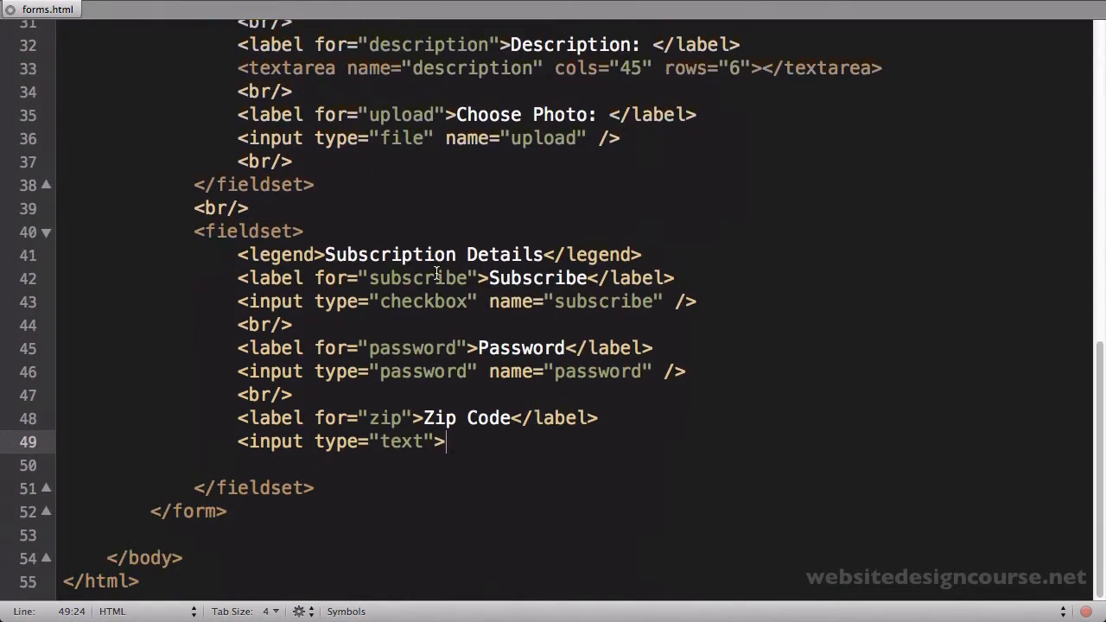
text(Zip)
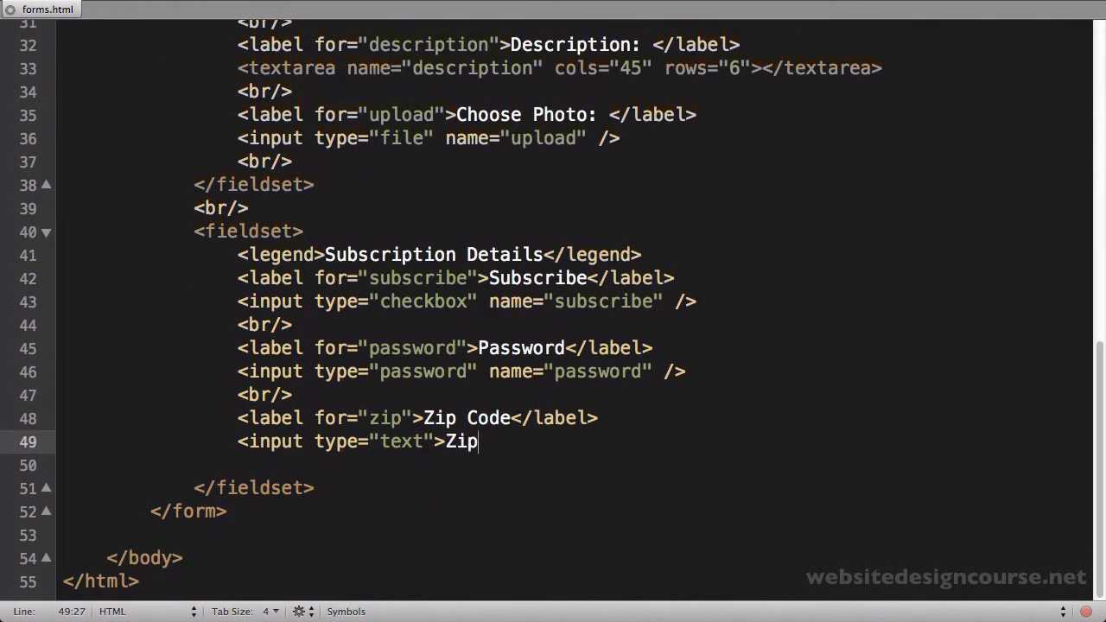
key(BackSpace)
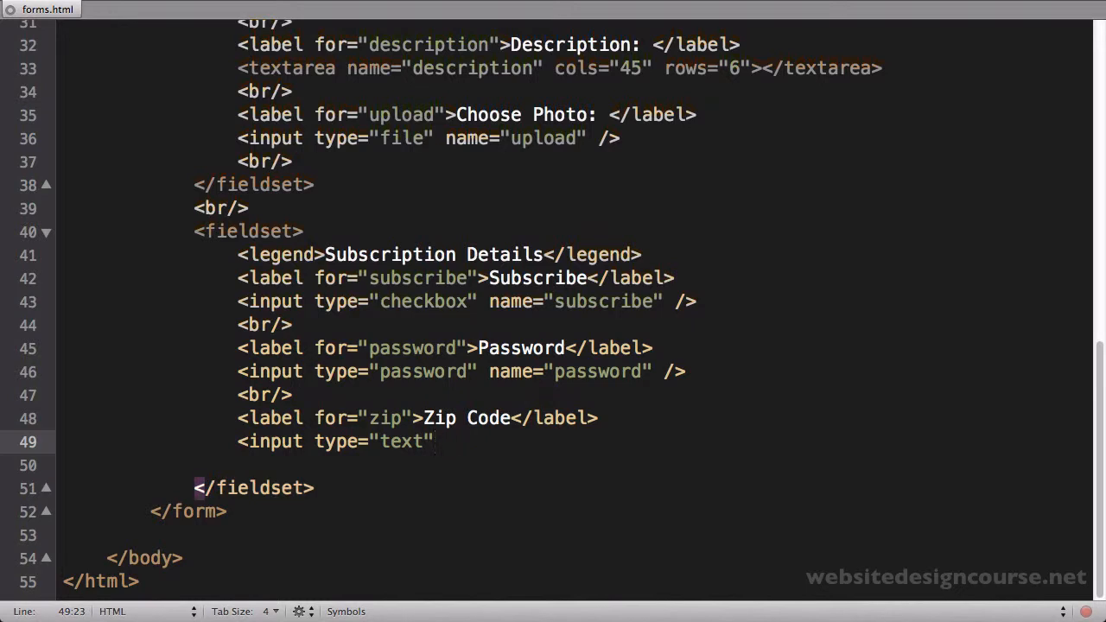
text(name="")
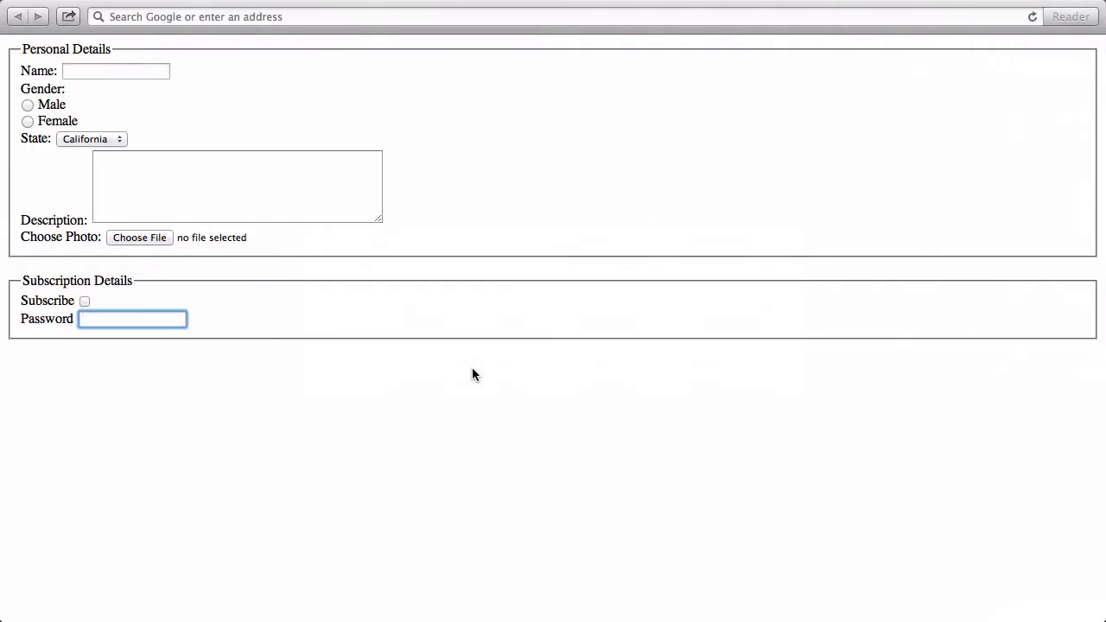
Type long test text "asdfasdfasdf" into the reloaded Zip Code field in Safari
text(asdfasdfasdf)
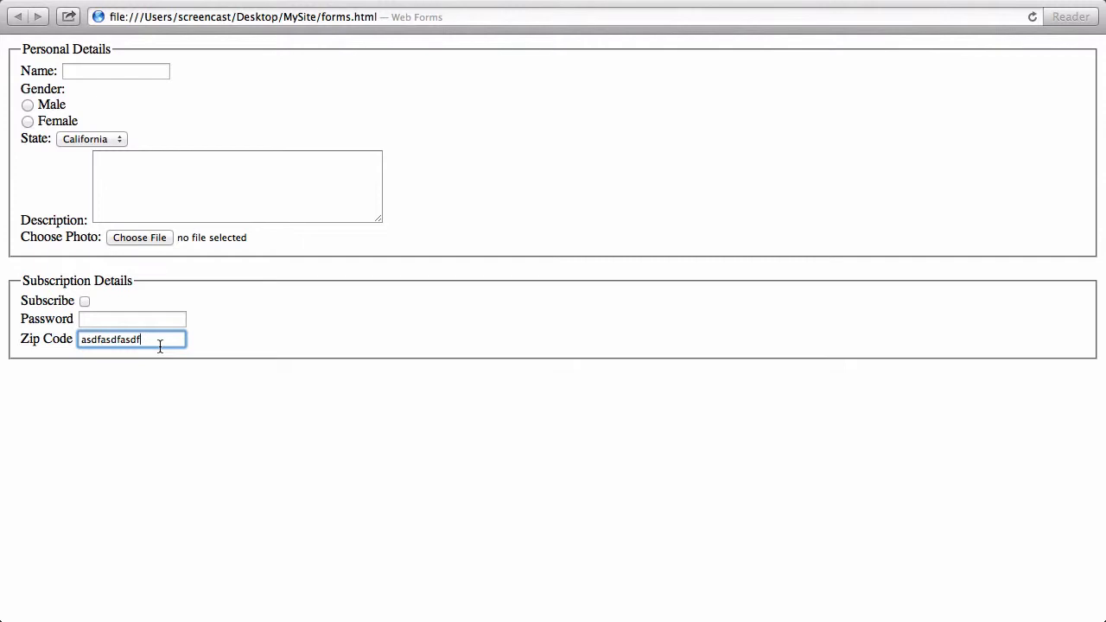
mouse_move(160, 352)
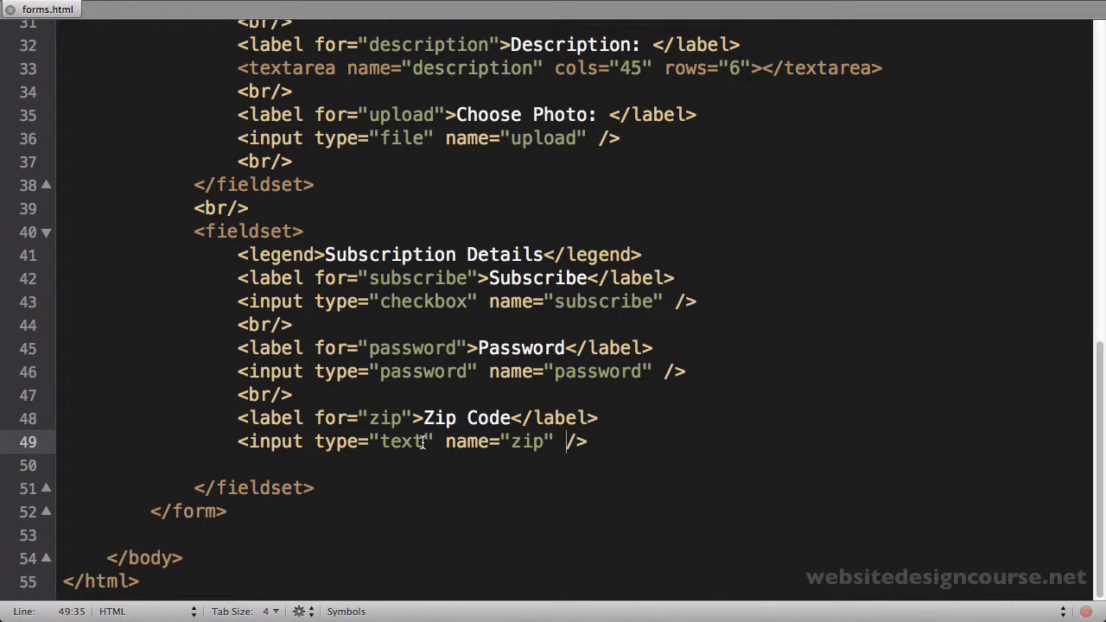
Give the zip input maxlength="5" and test that Safari stops at five characters
text(maxle)
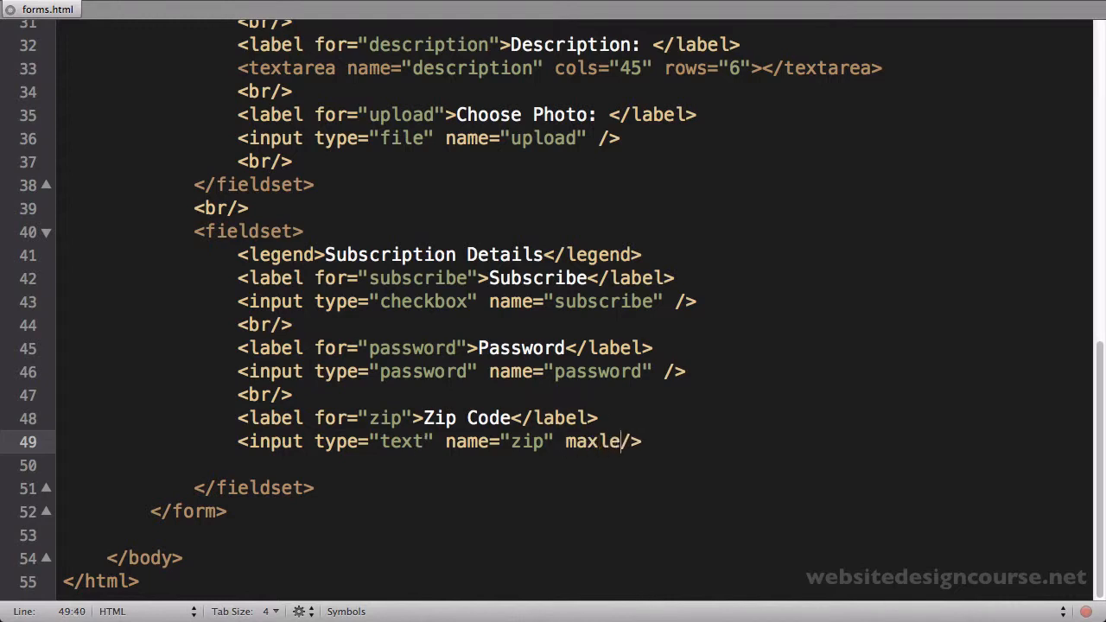
text(ngth=)
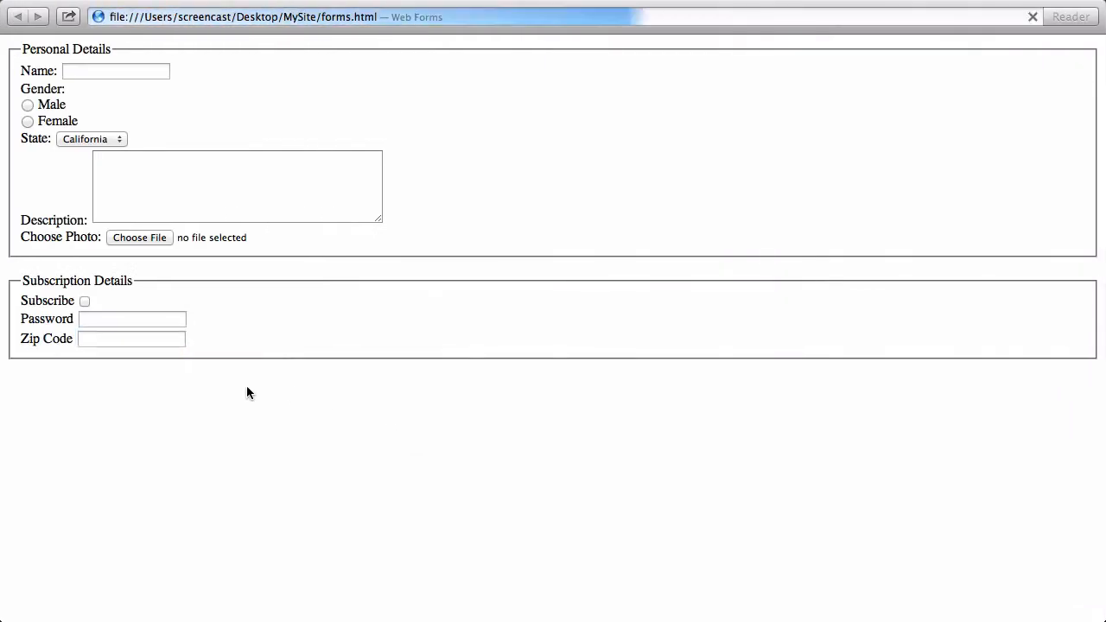
text(ddddd)
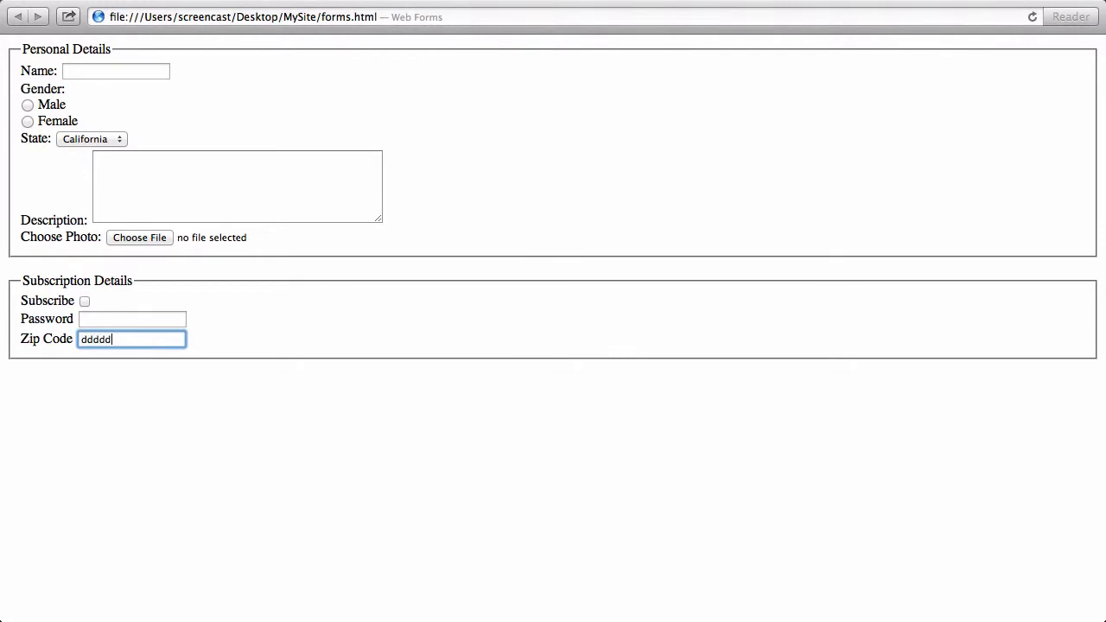
key(BackSpace)
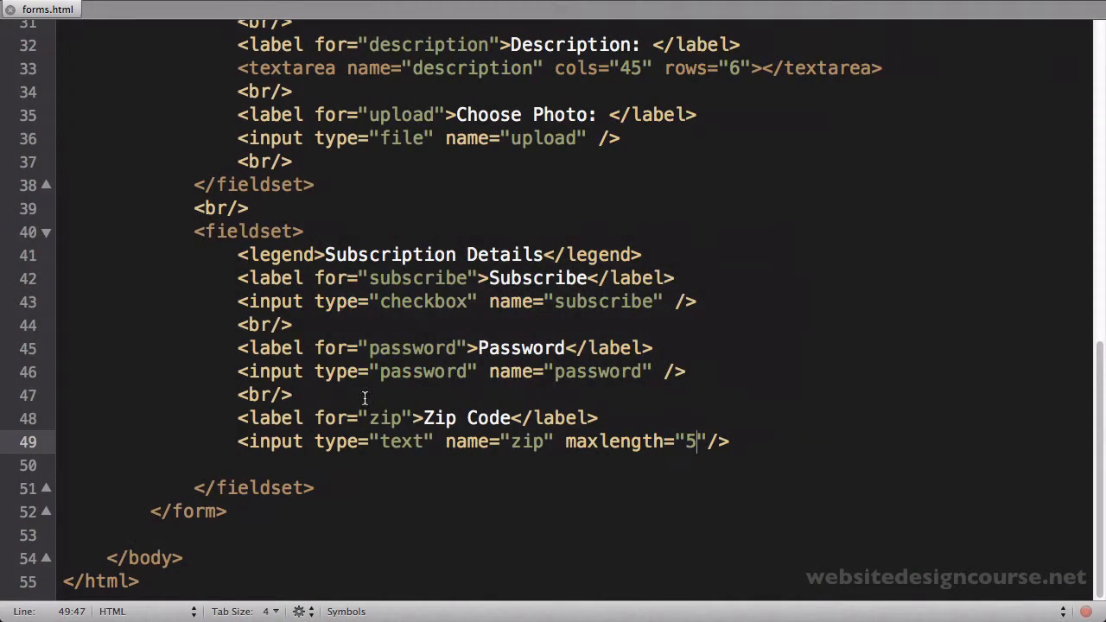
Add size="5" to the zip input and confirm the narrower box in Safari
text(siz)
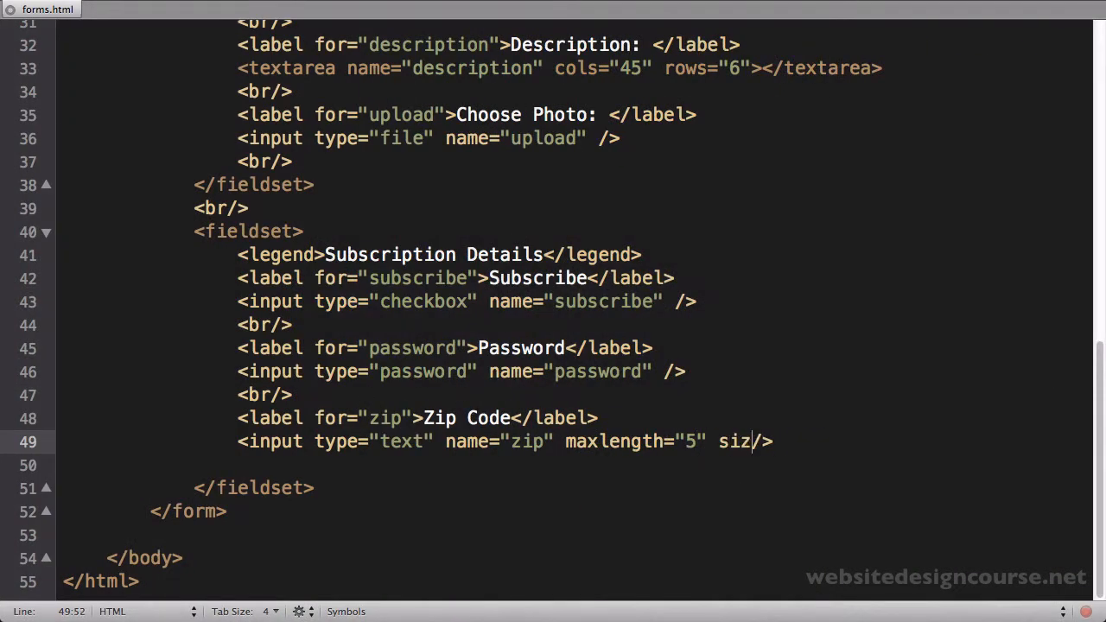
text(e="5")
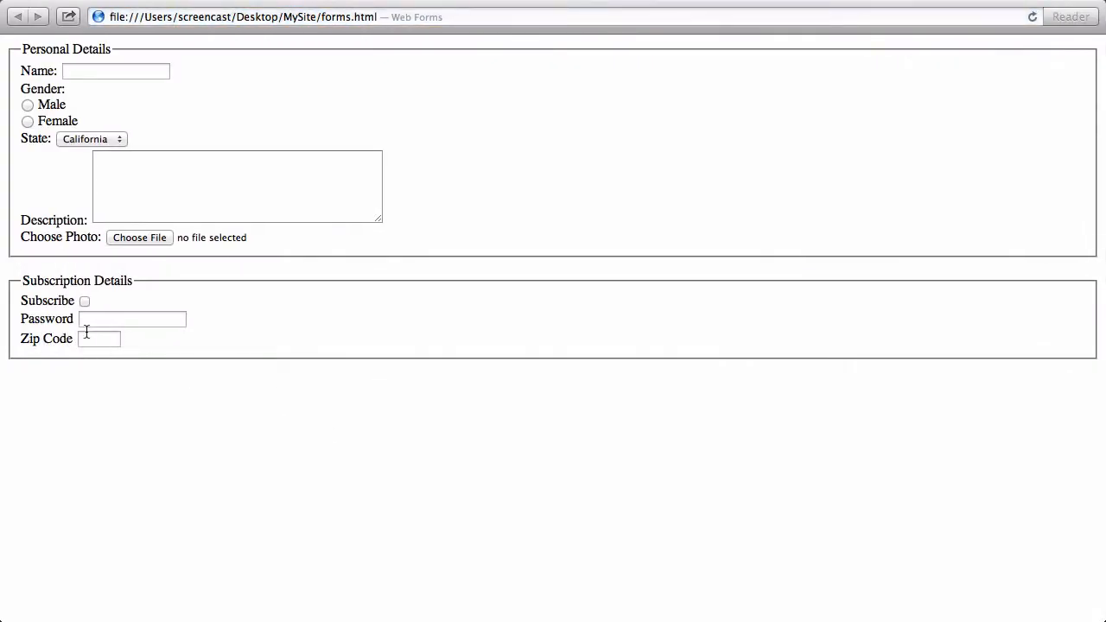
text(sdddd)
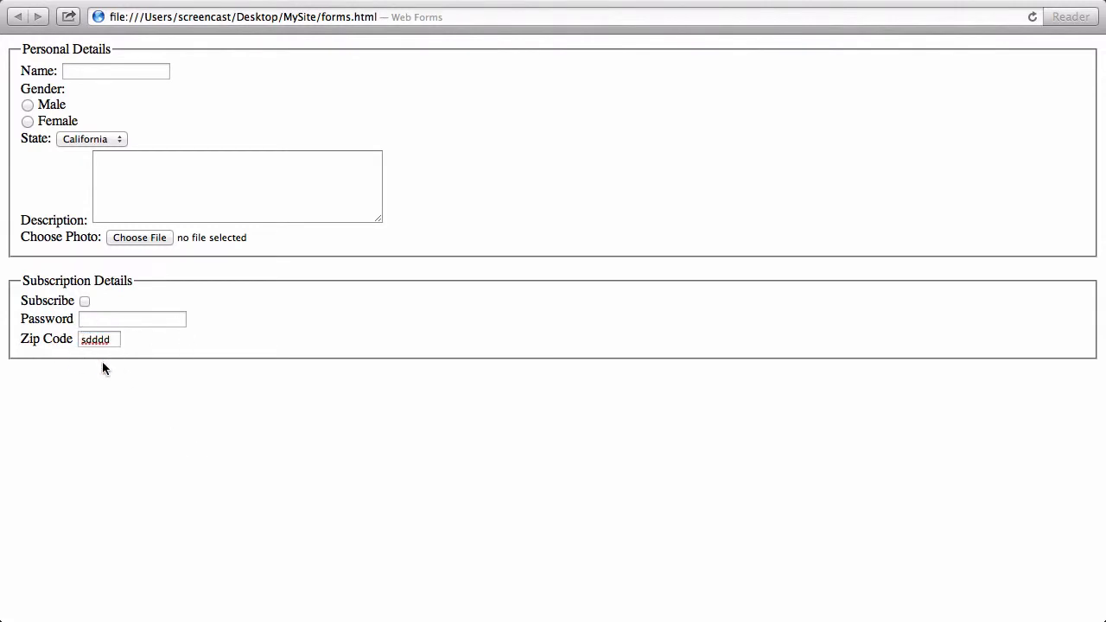
mouse_move(123, 368)
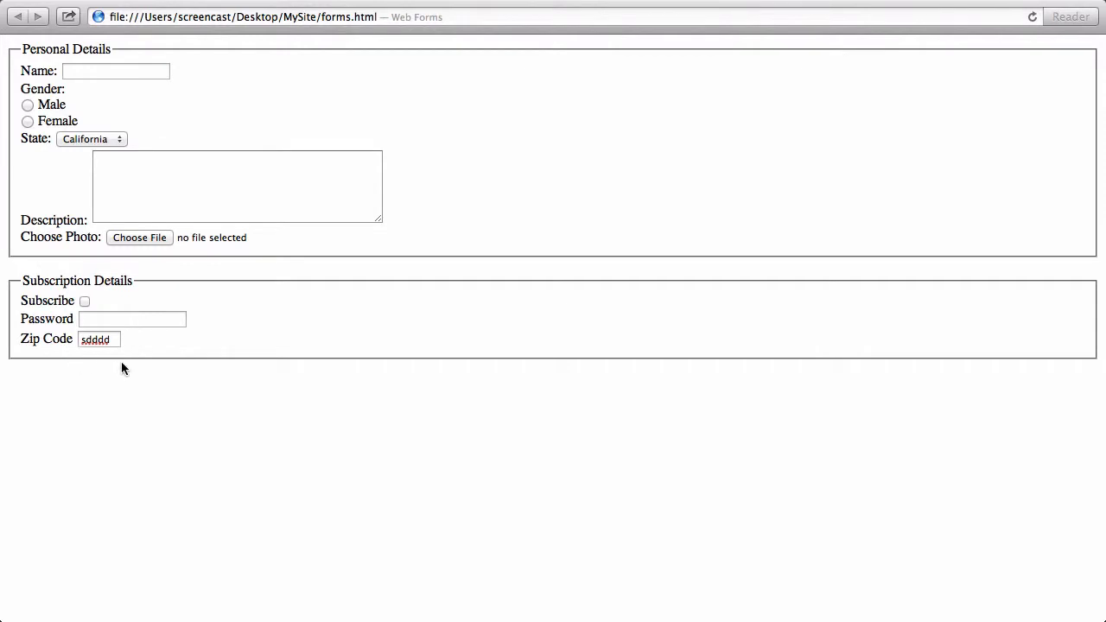
click(96, 339)
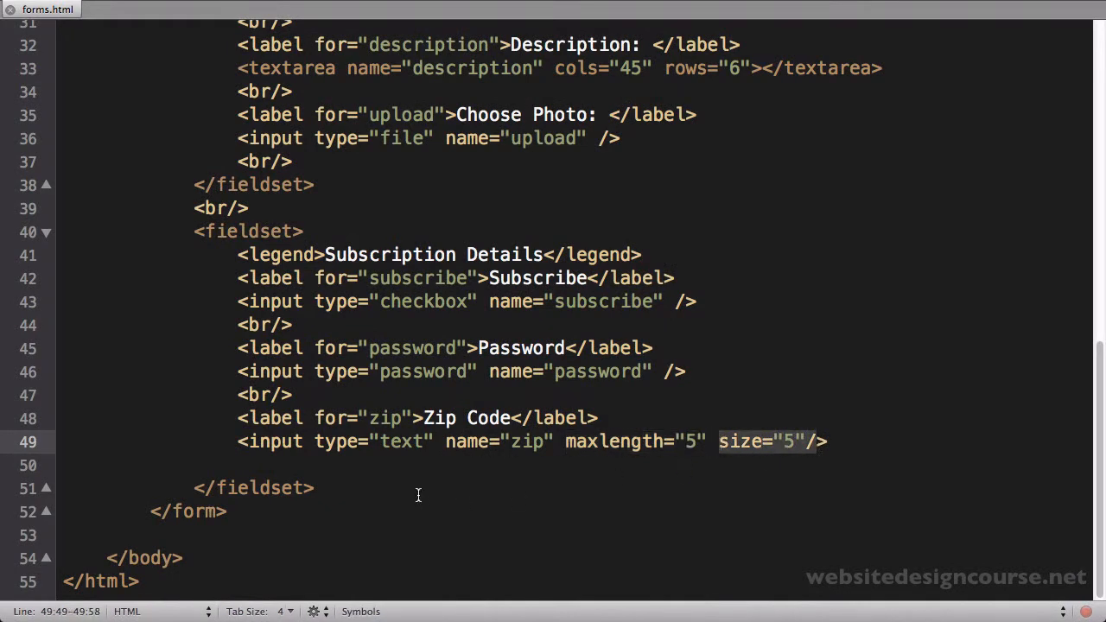
Add colons to the Subscribe, Password and Zip Code labels and start a new line after </fieldset>
click(508, 417)
text(: )
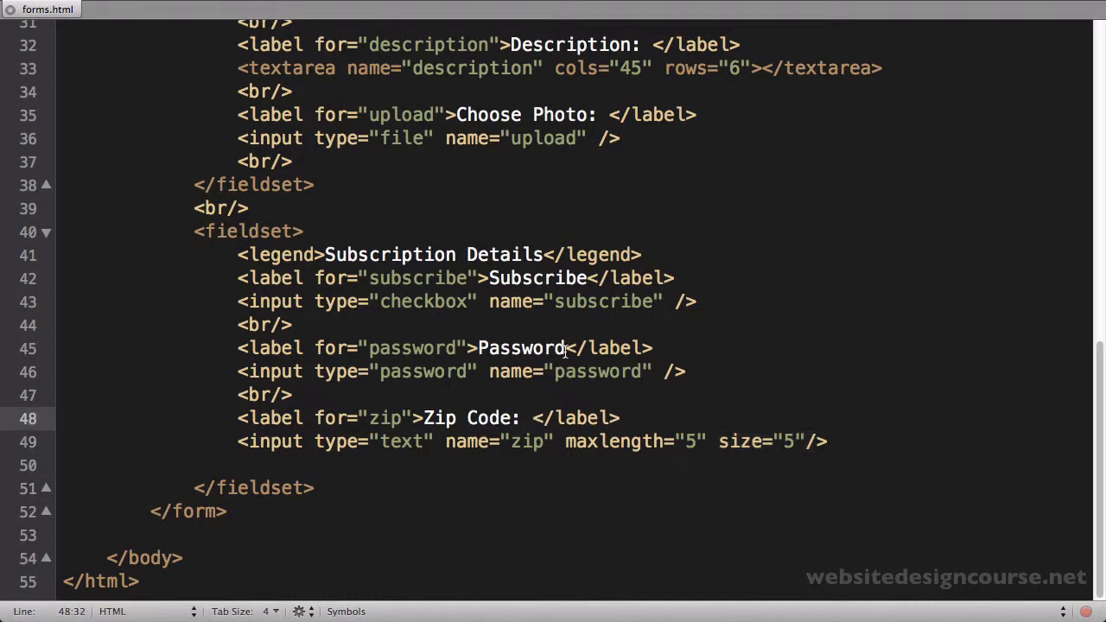
click(574, 347)
text(: )
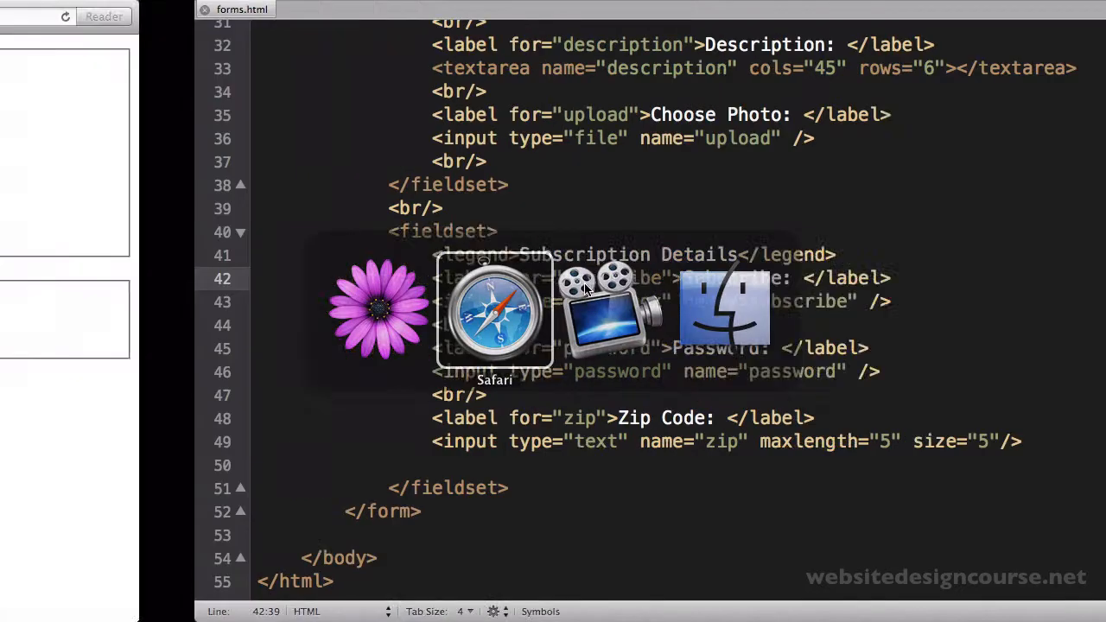
click(494, 311)
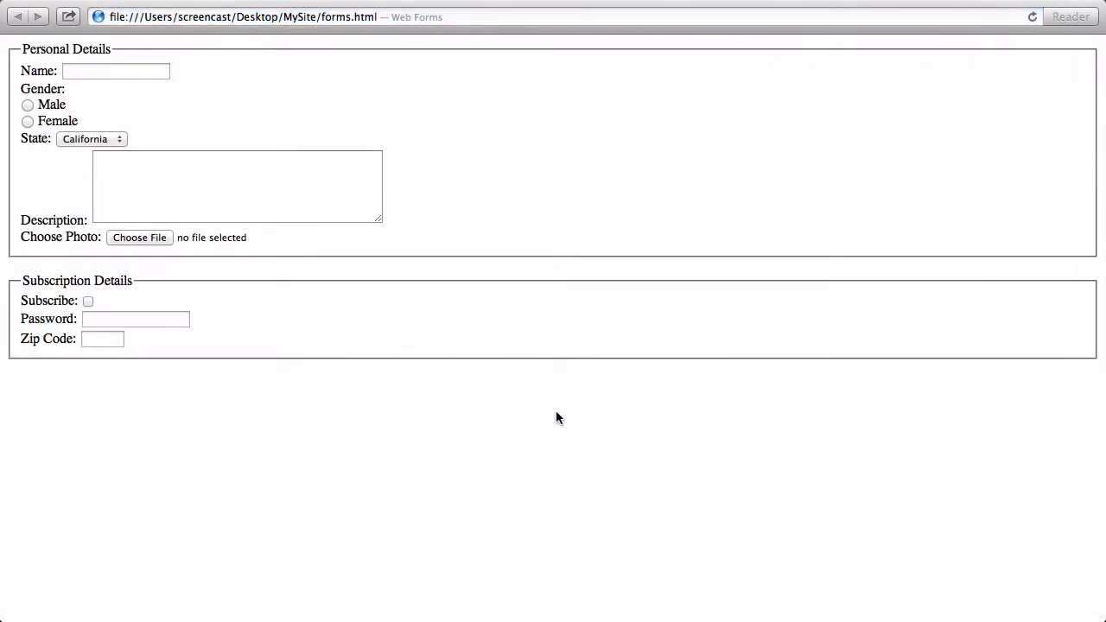
mouse_move(71, 405)
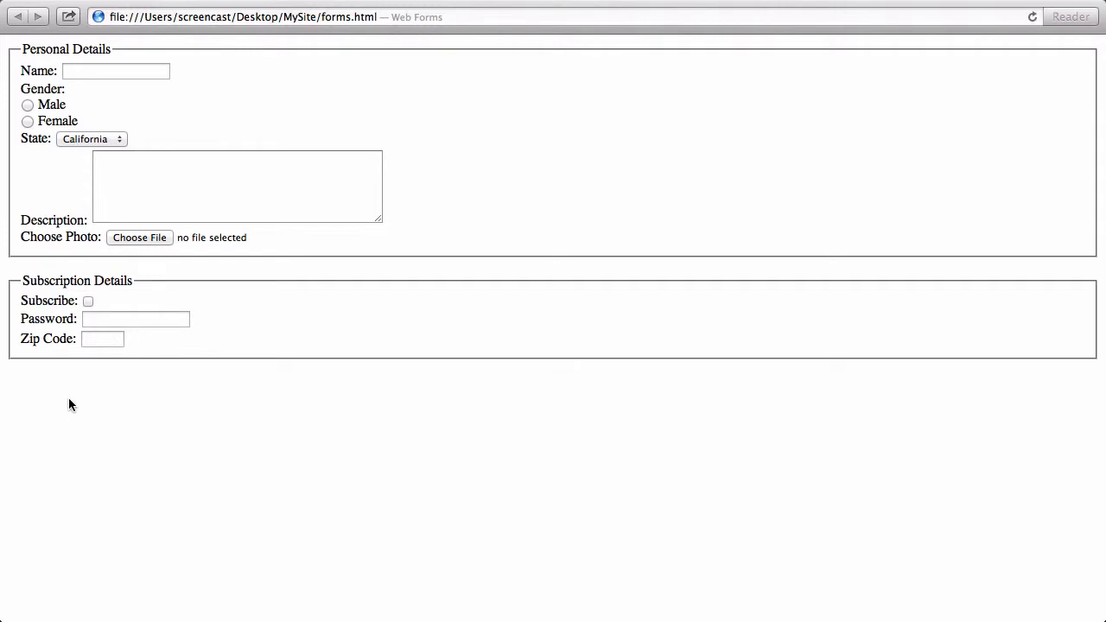
double_click(49, 337)
text(asd)
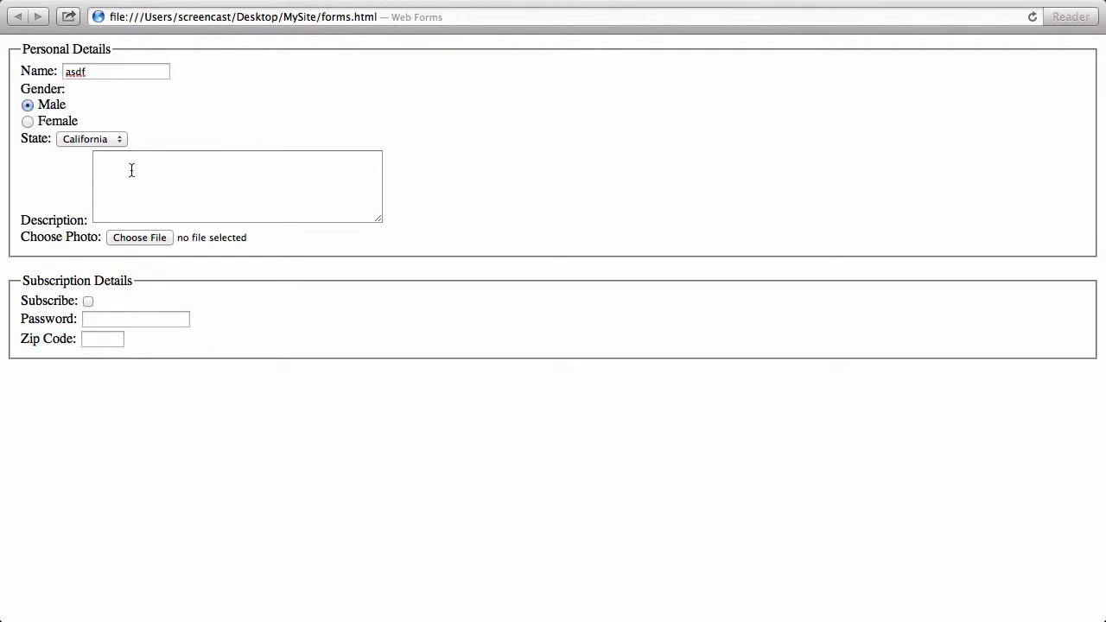
text(fasdf)
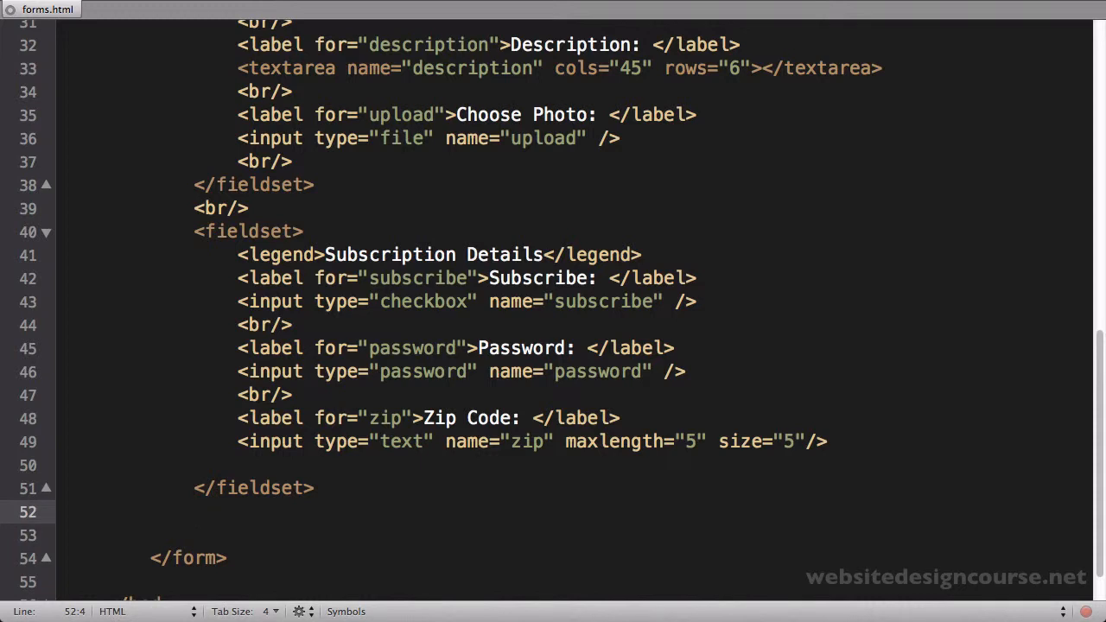
Insert <input type="submit" value="Submit"> after the fieldset and reload Safari to show the button
text(<>)
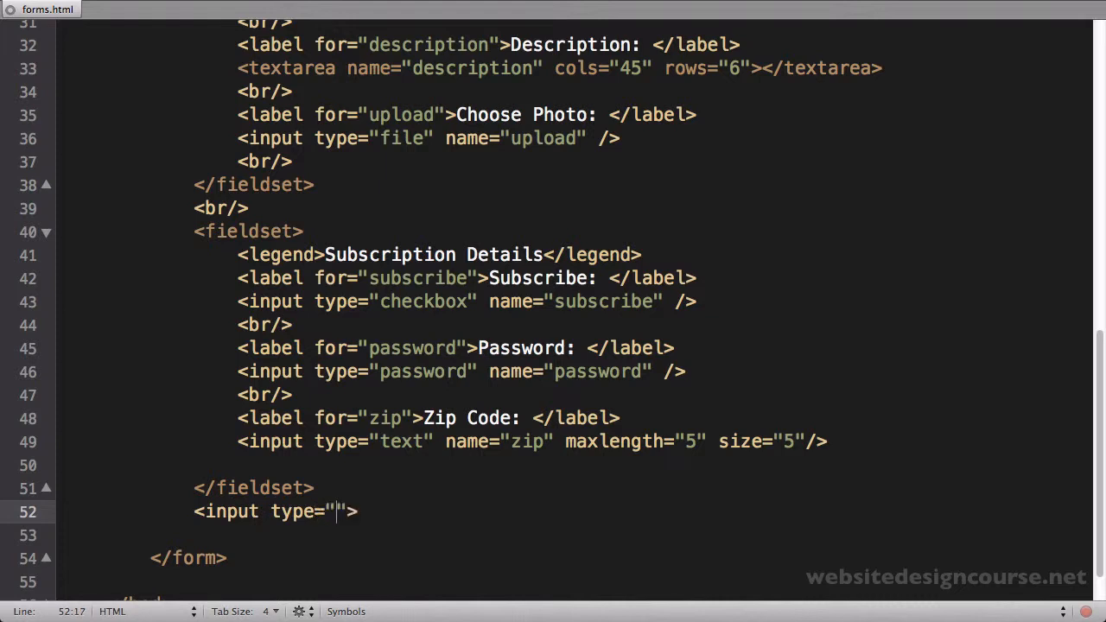
text(submit)
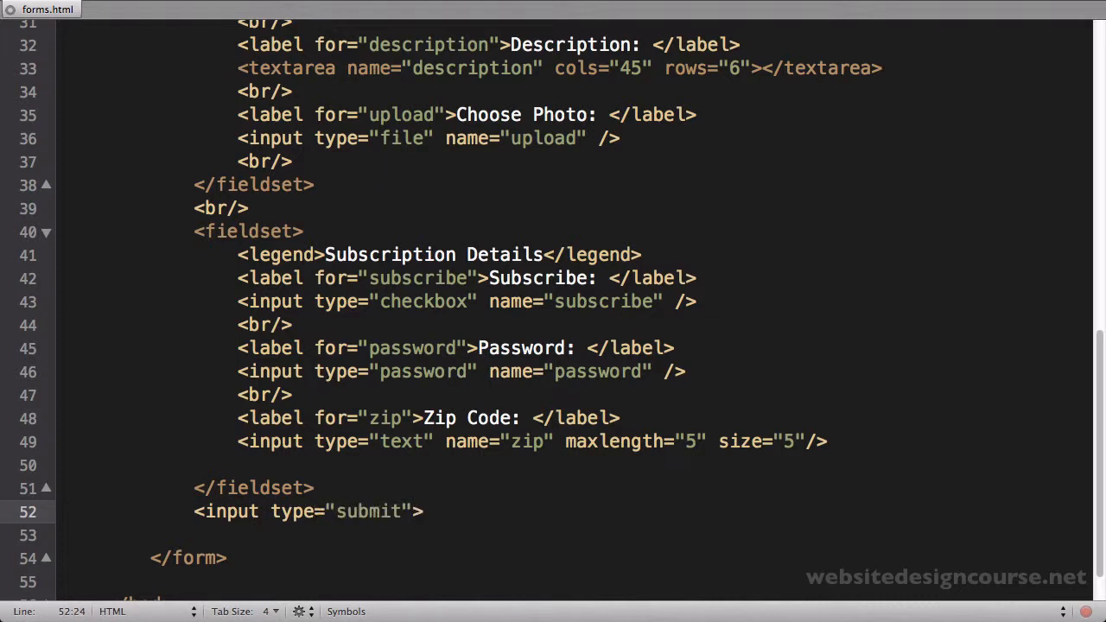
text(valu)
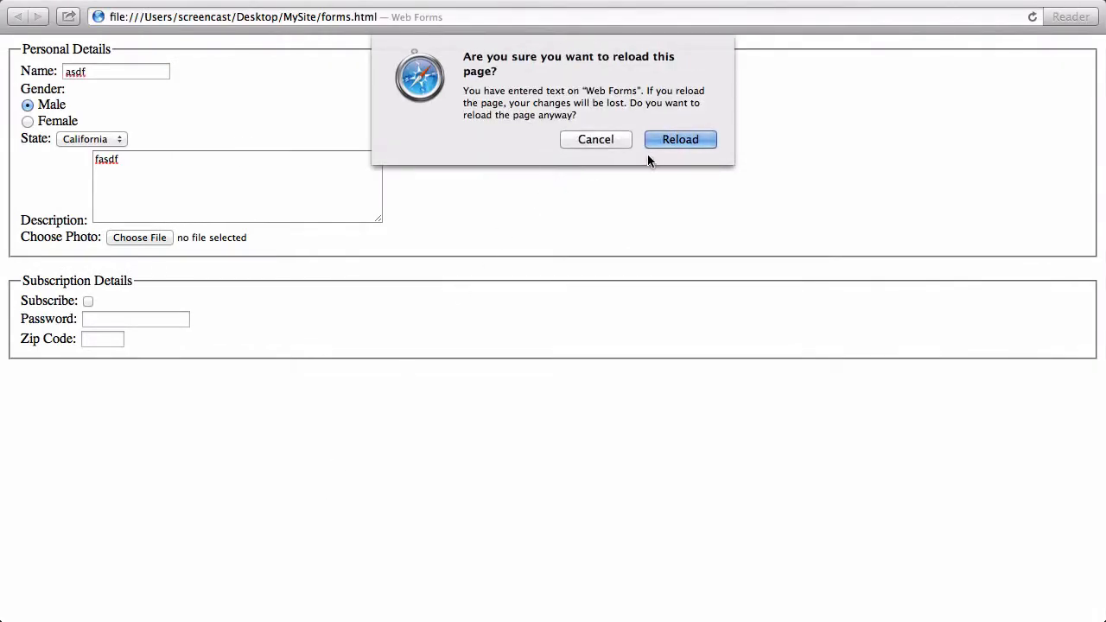
click(681, 138)
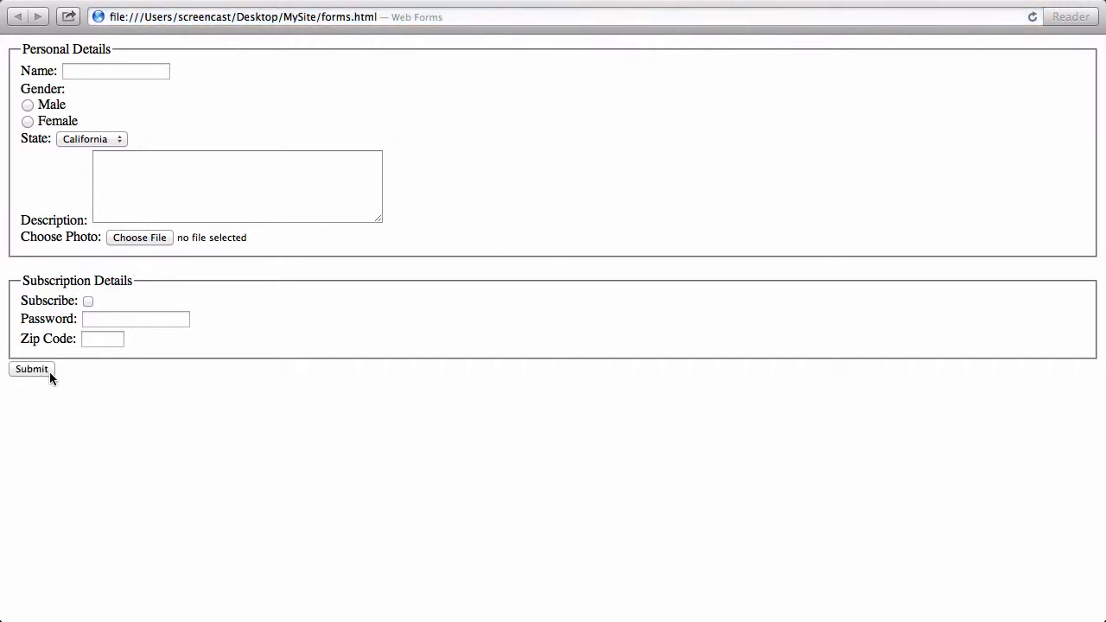
click(31, 370)
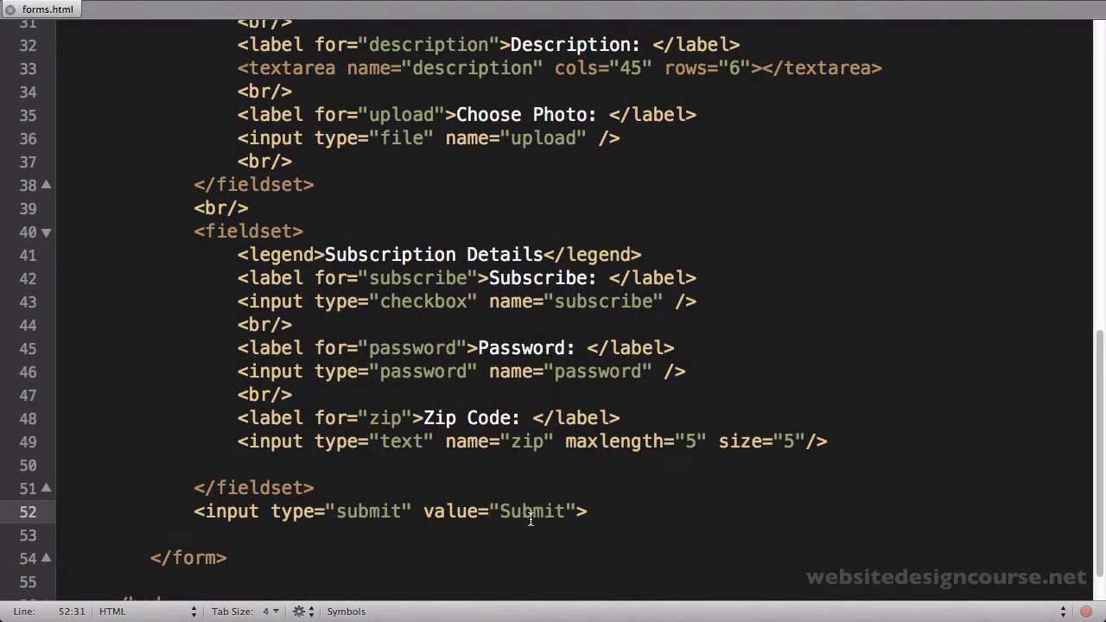
Change the button value to Click Me and test it in Safari
double_click(532, 511)
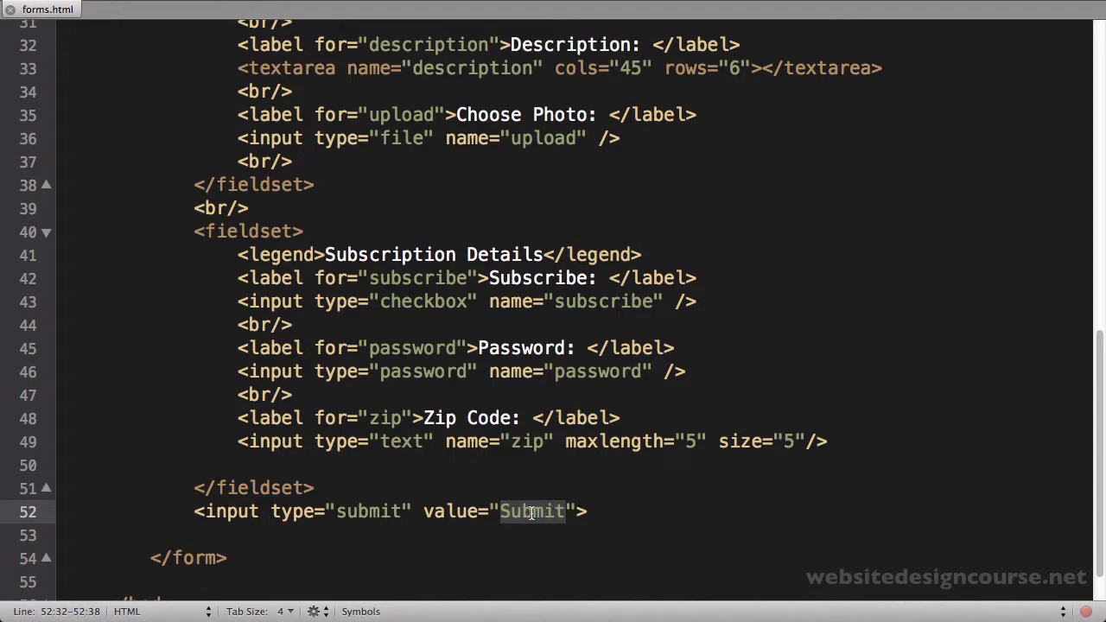
text(Click)
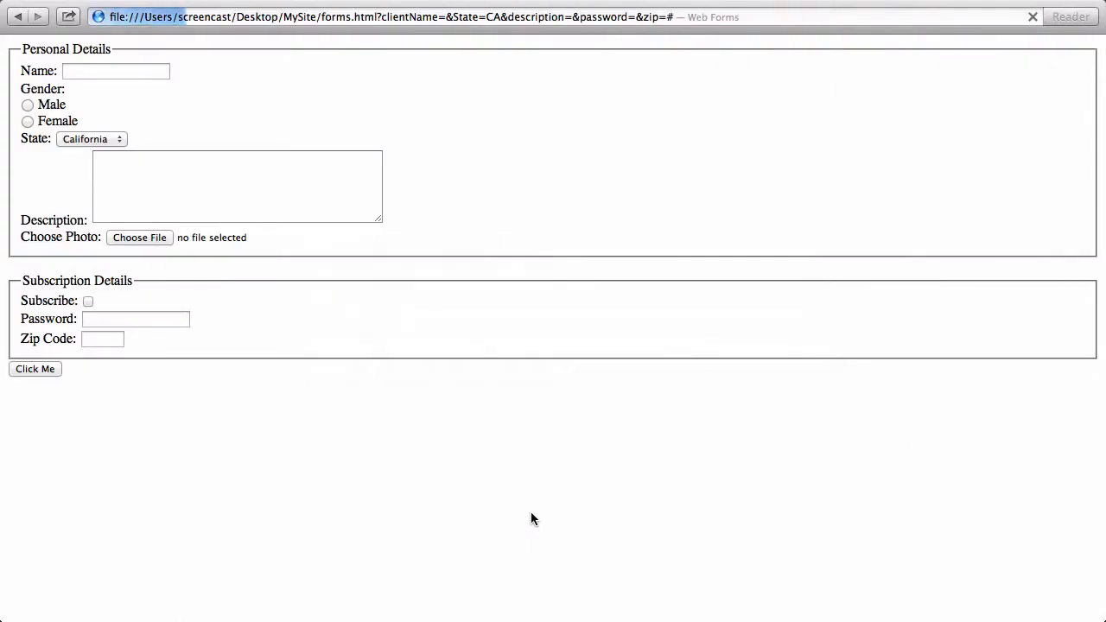
click(35, 370)
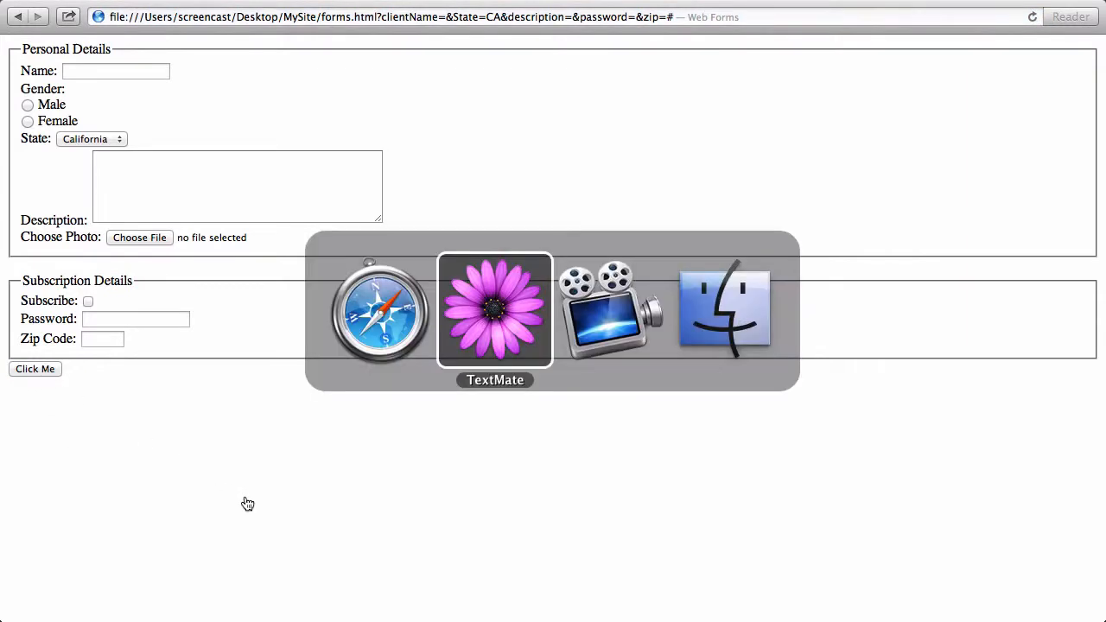
Restore the button value to Submit and reload the form
click(494, 311)
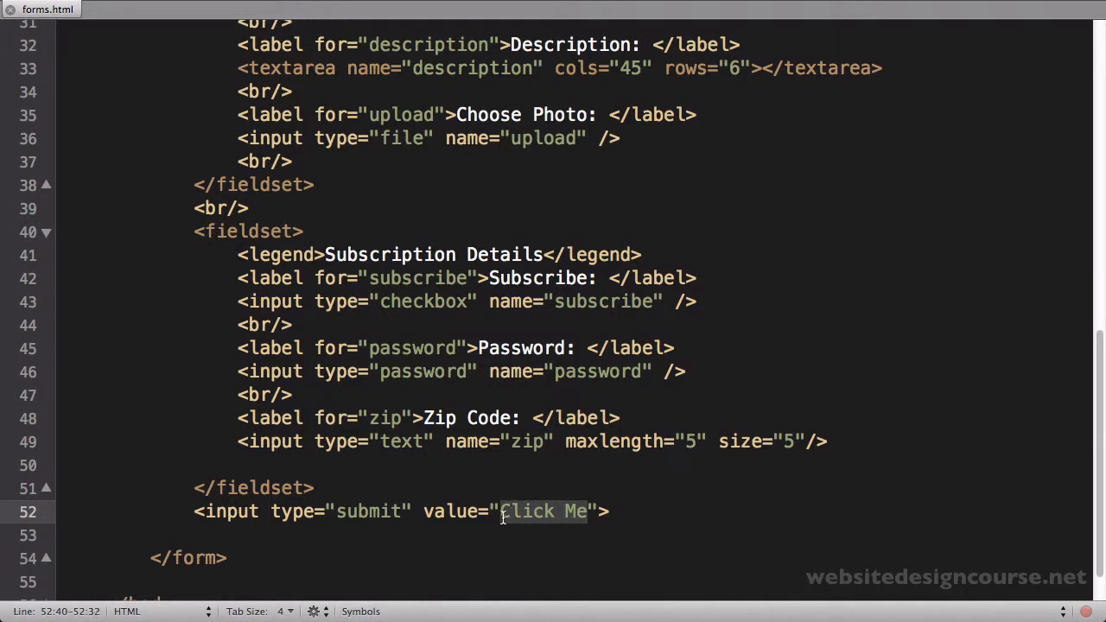
text(Submit)
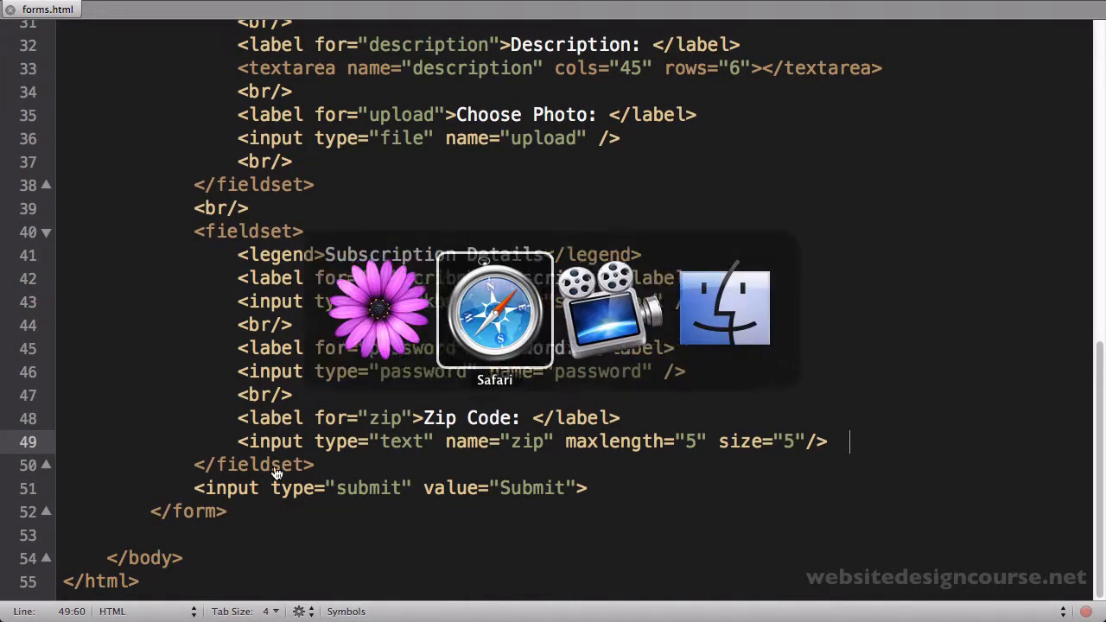
click(494, 311)
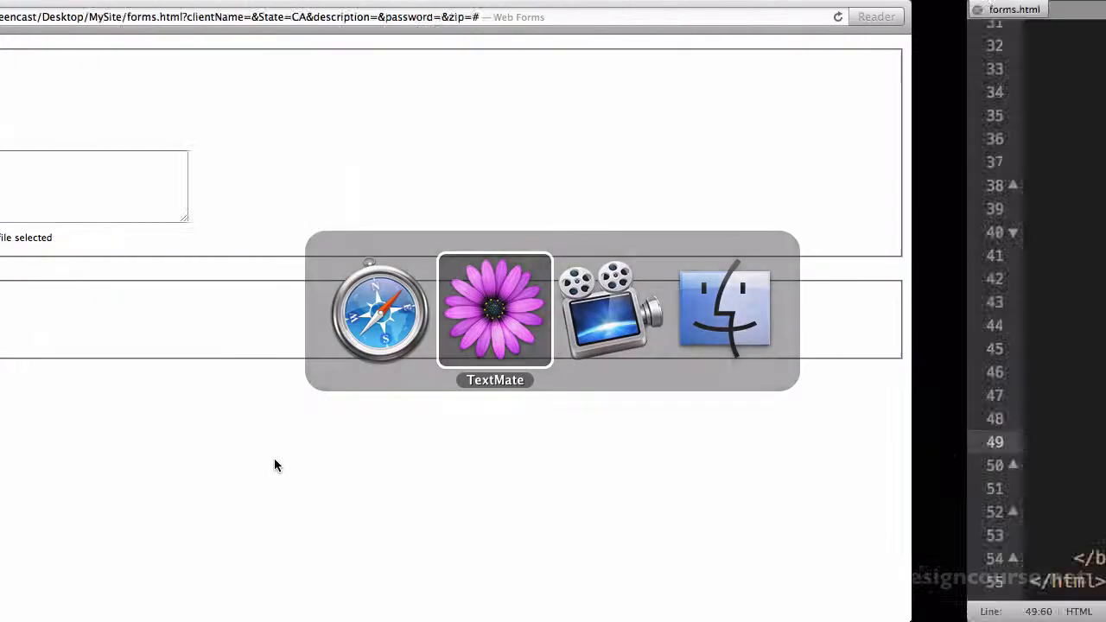
click(494, 308)
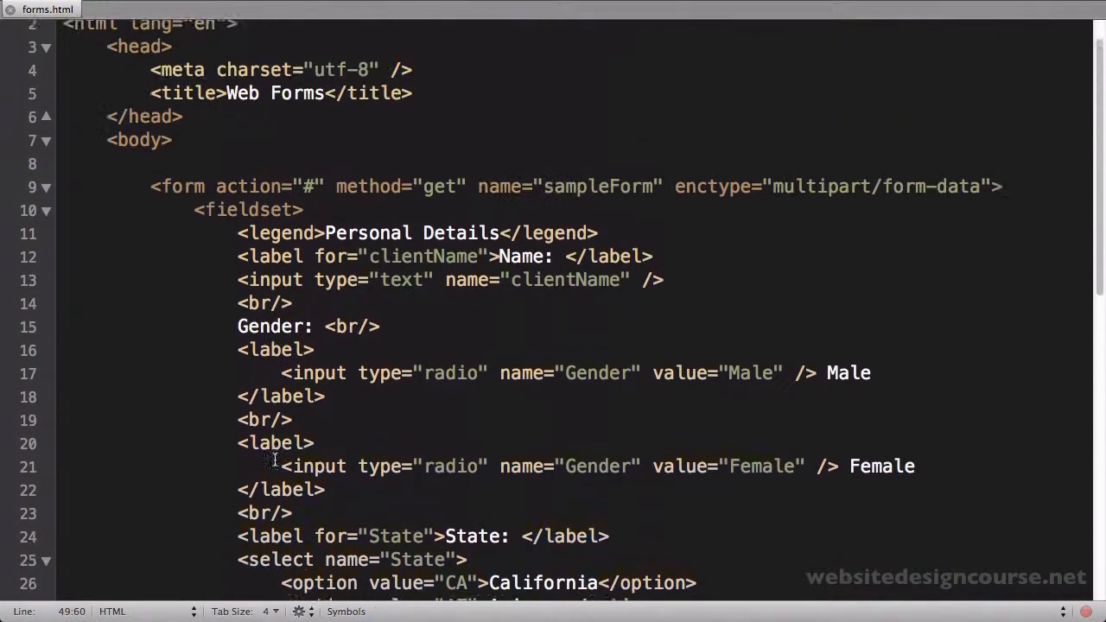